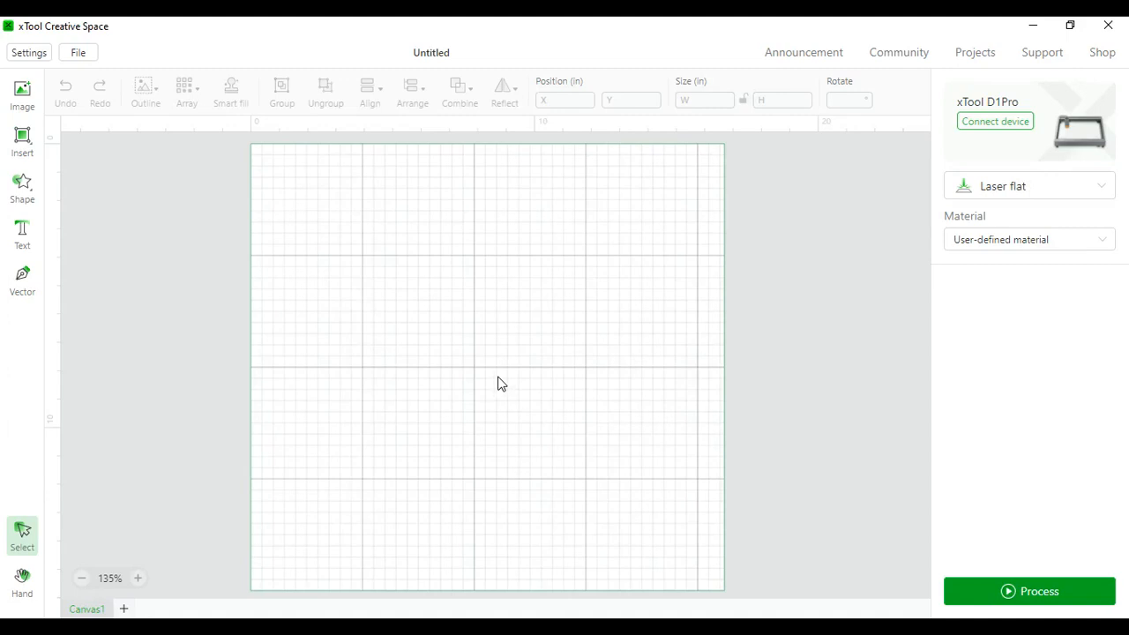
mouse_move(494, 388)
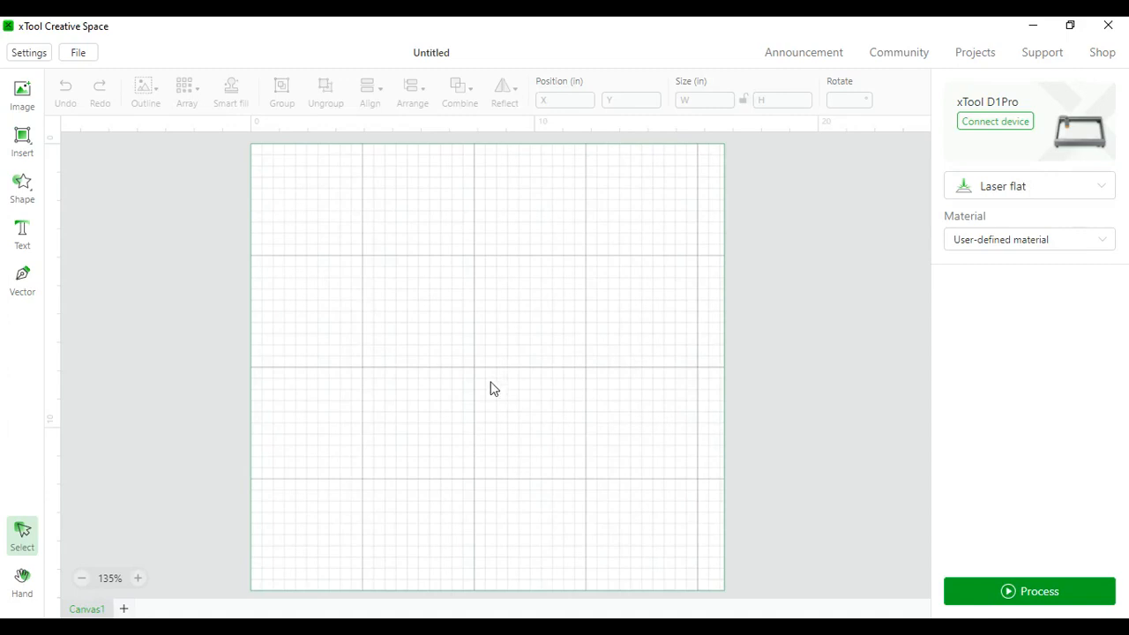
mouse_move(452, 349)
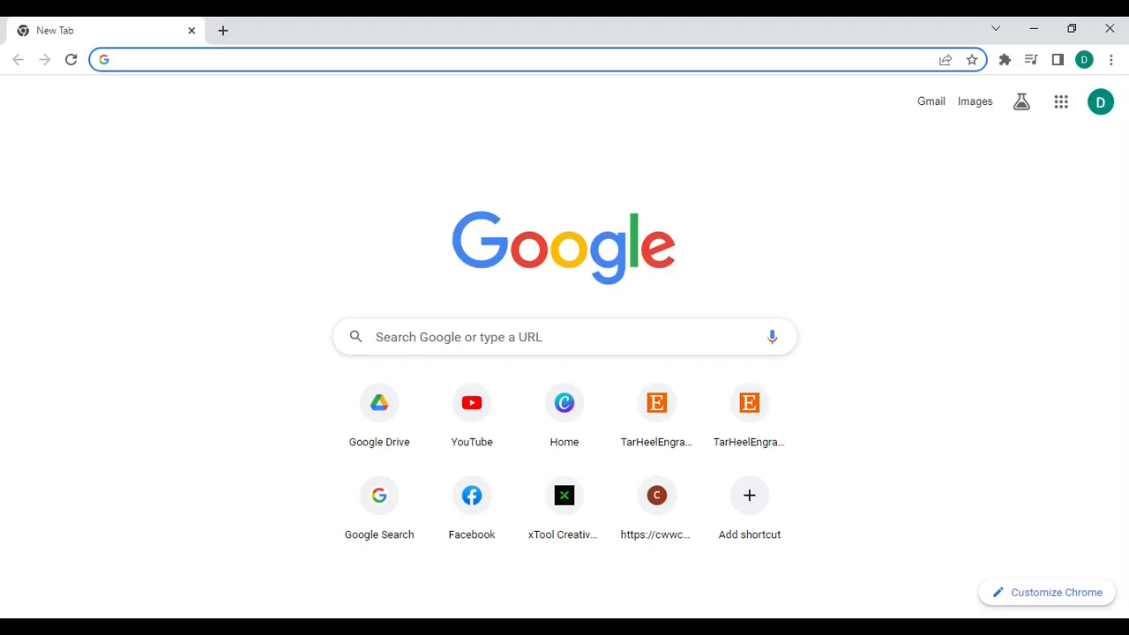
Search Google for 'dog outline' and switch to image results.
text(dog outline)
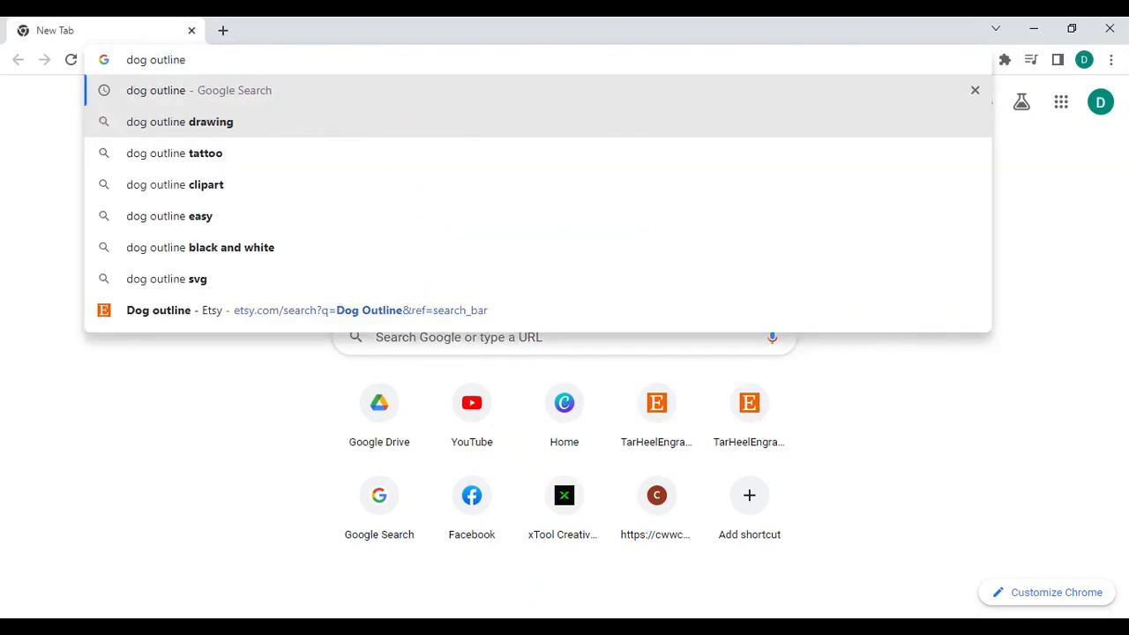
click(197, 90)
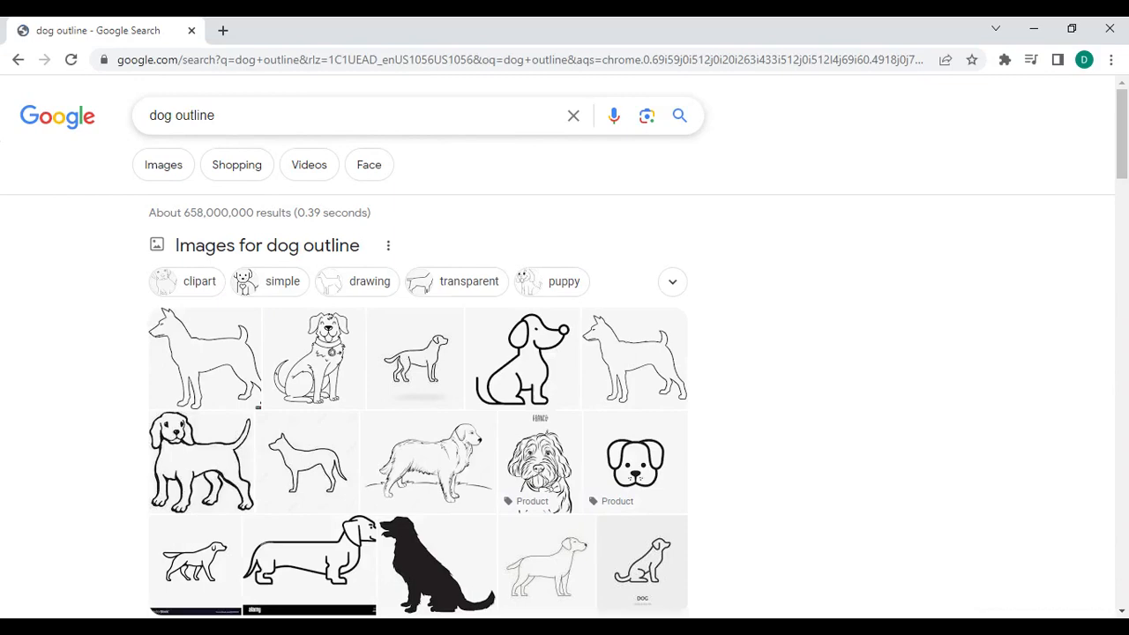
click(163, 164)
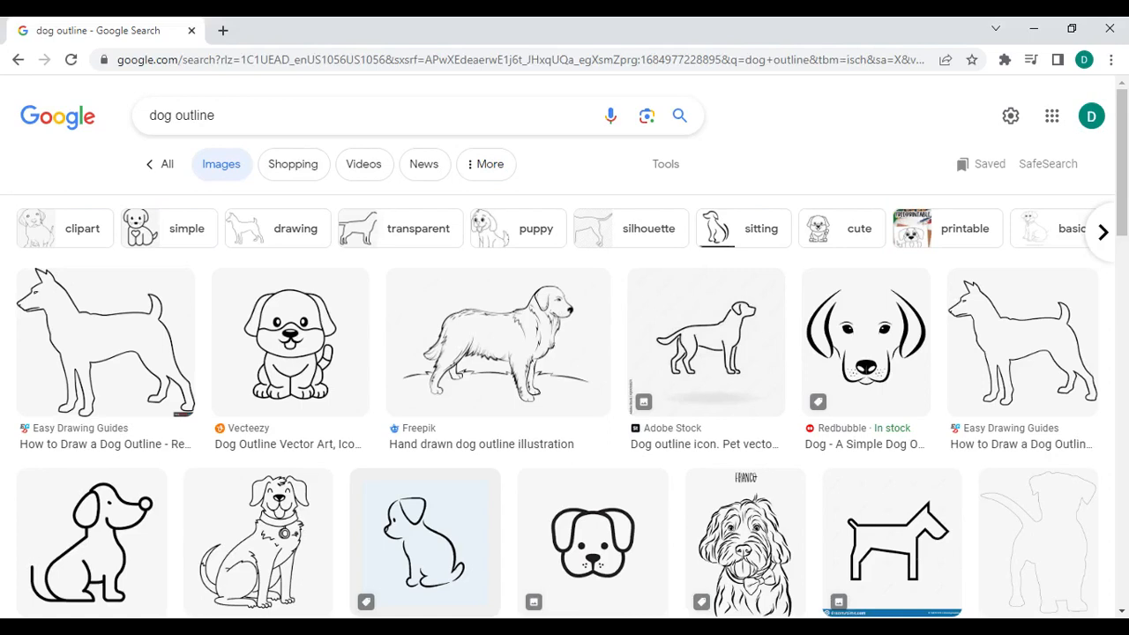
mouse_move(665, 164)
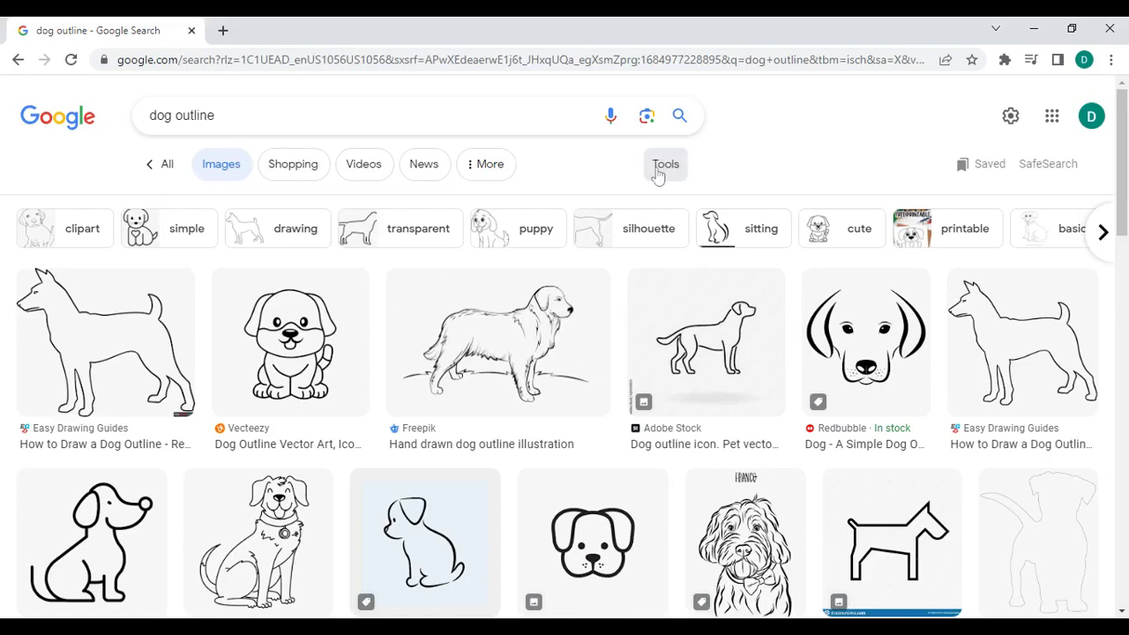
Filter the image results to Creative Commons licenses via Tools > Usage Rights.
click(665, 164)
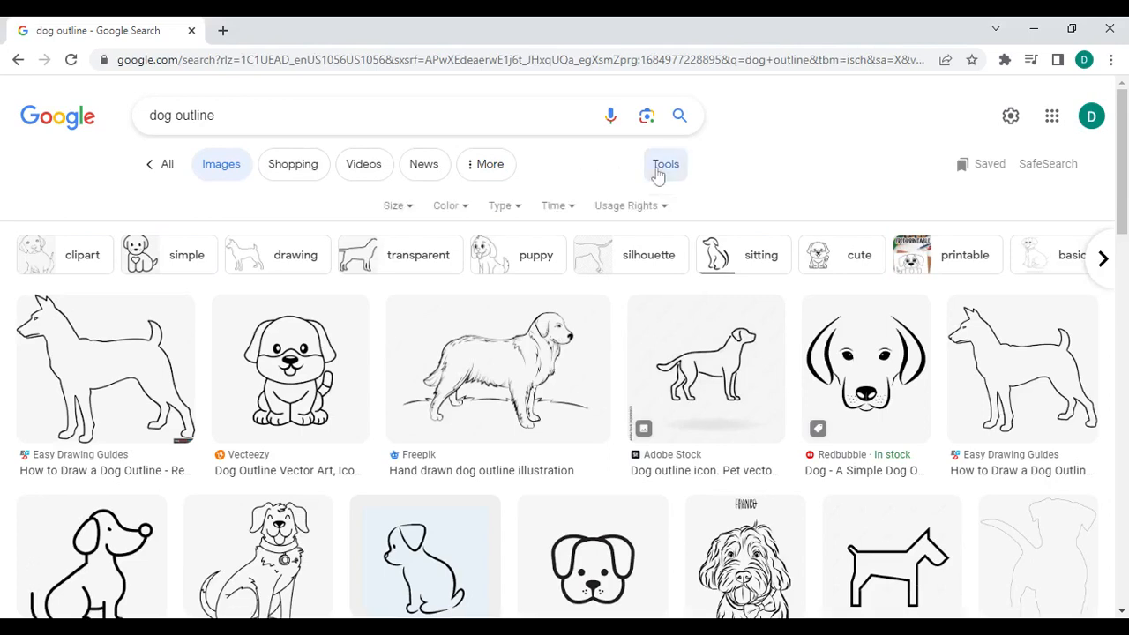
mouse_move(626, 205)
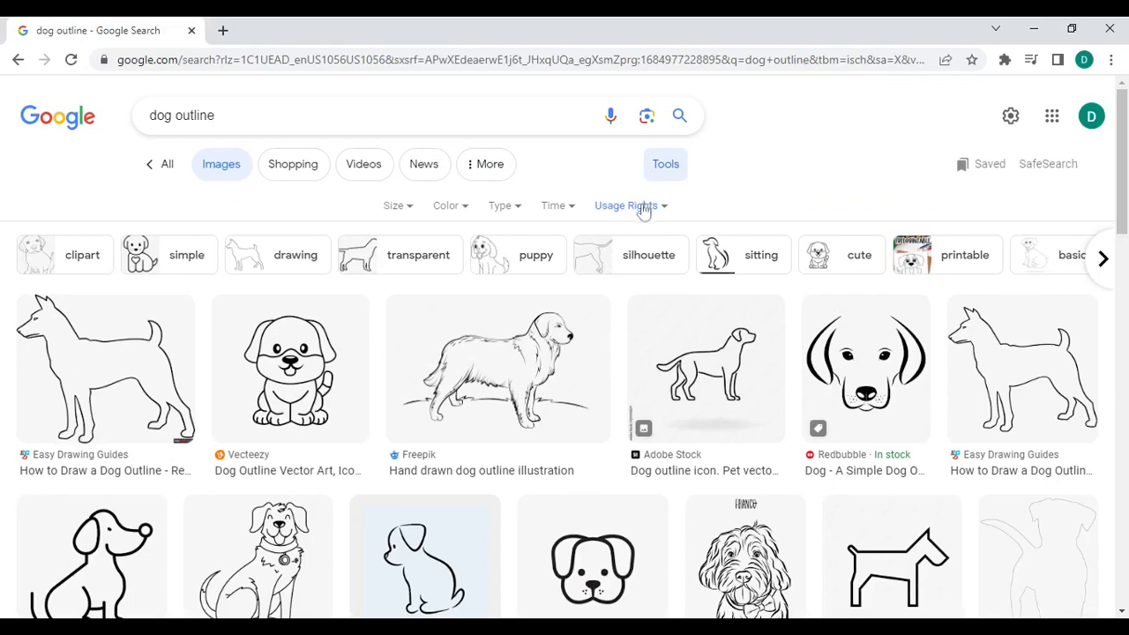
click(626, 204)
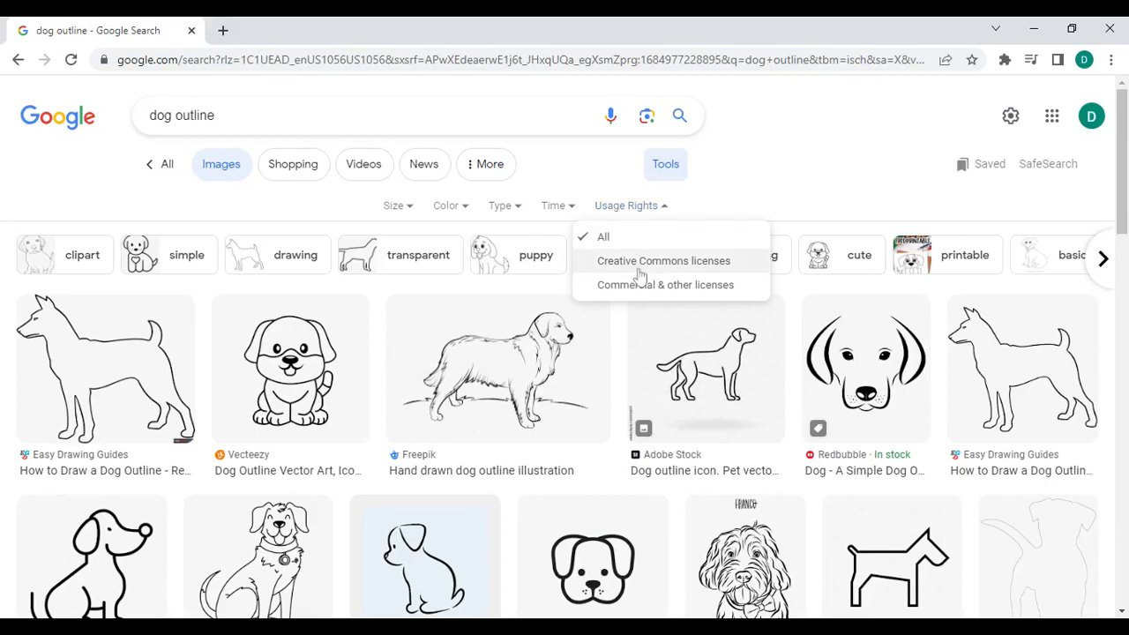
click(663, 261)
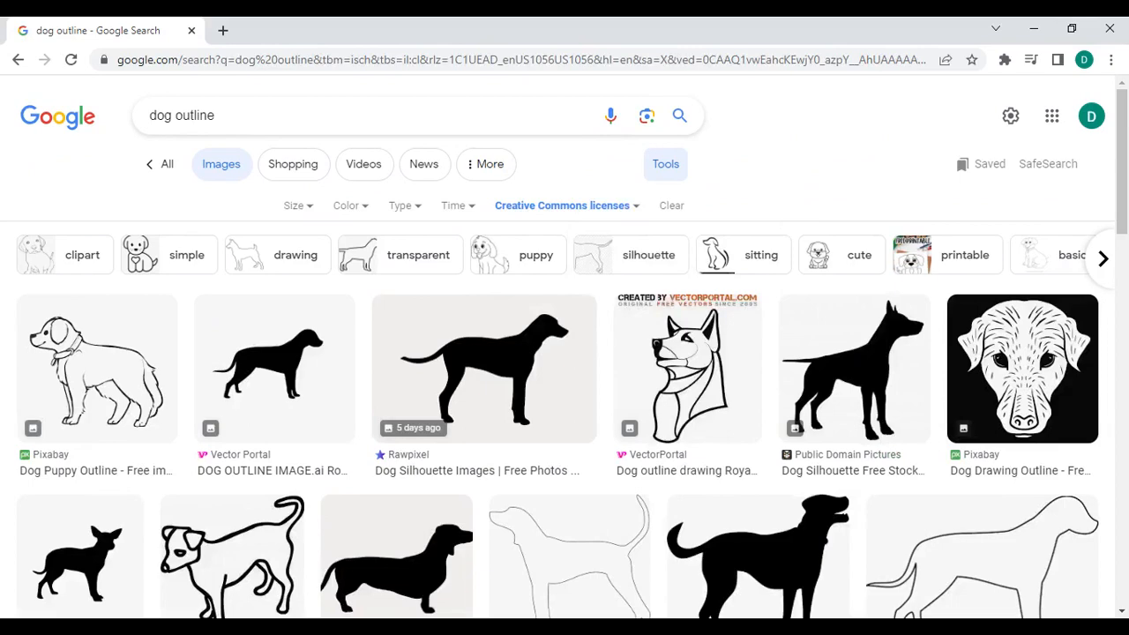
Scroll down through the Creative Commons dog outline results.
scroll(down, 3)
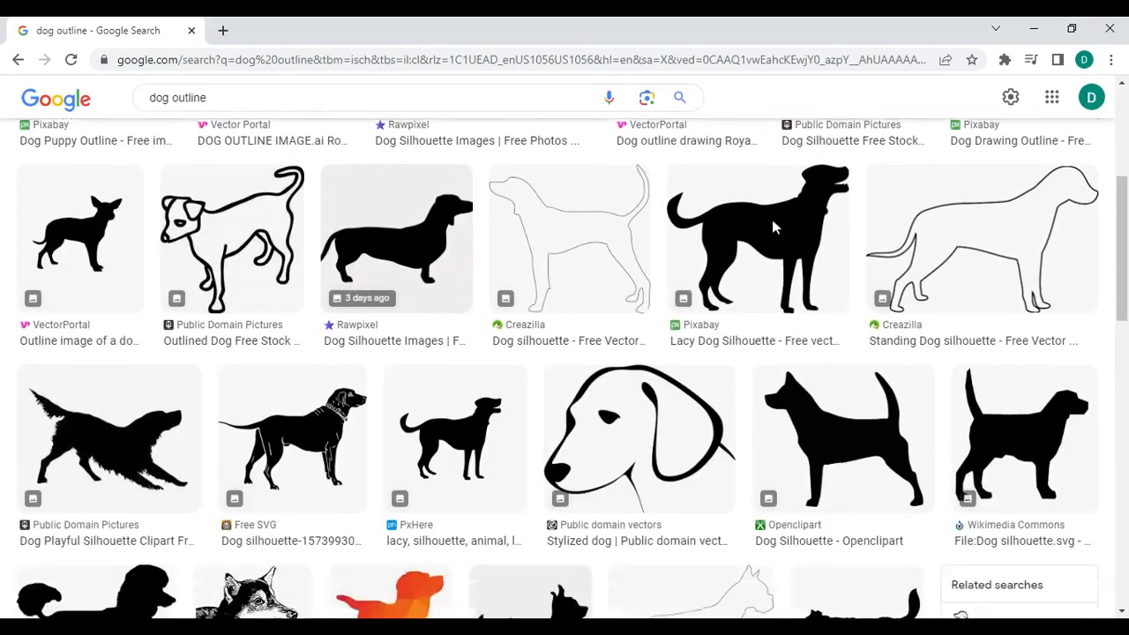
scroll(down, 3)
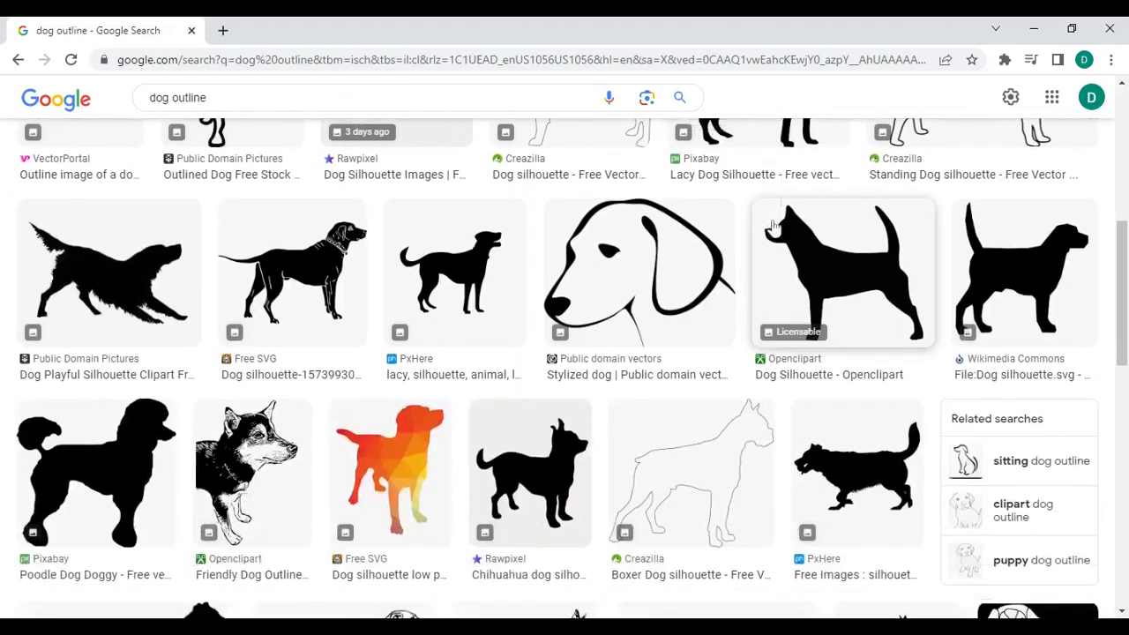
mouse_move(773, 228)
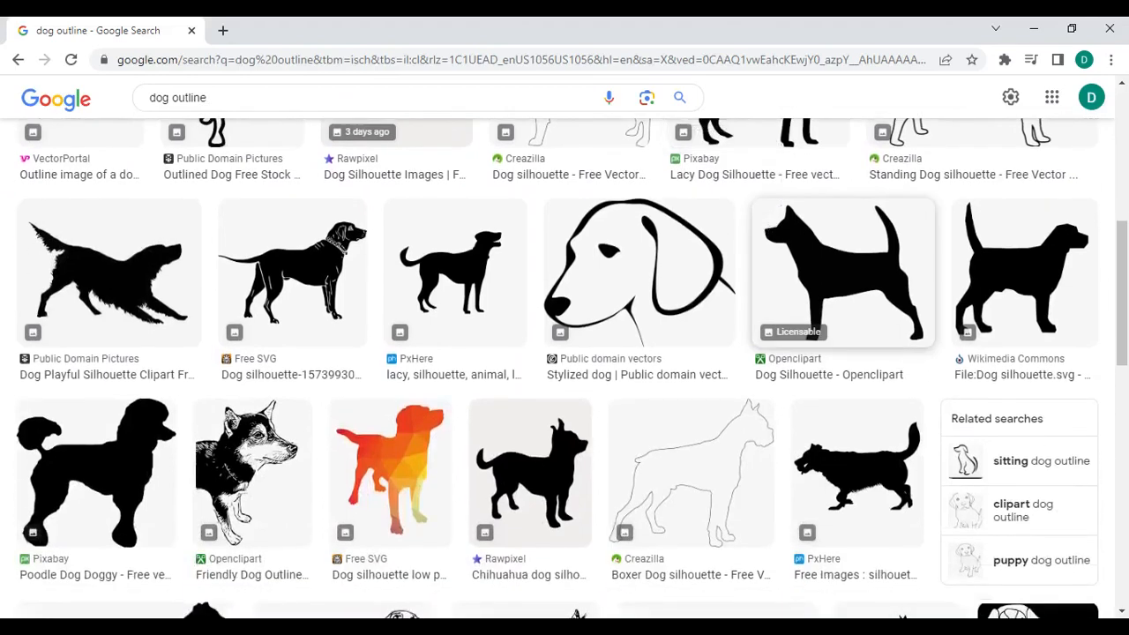
scroll(down, 3)
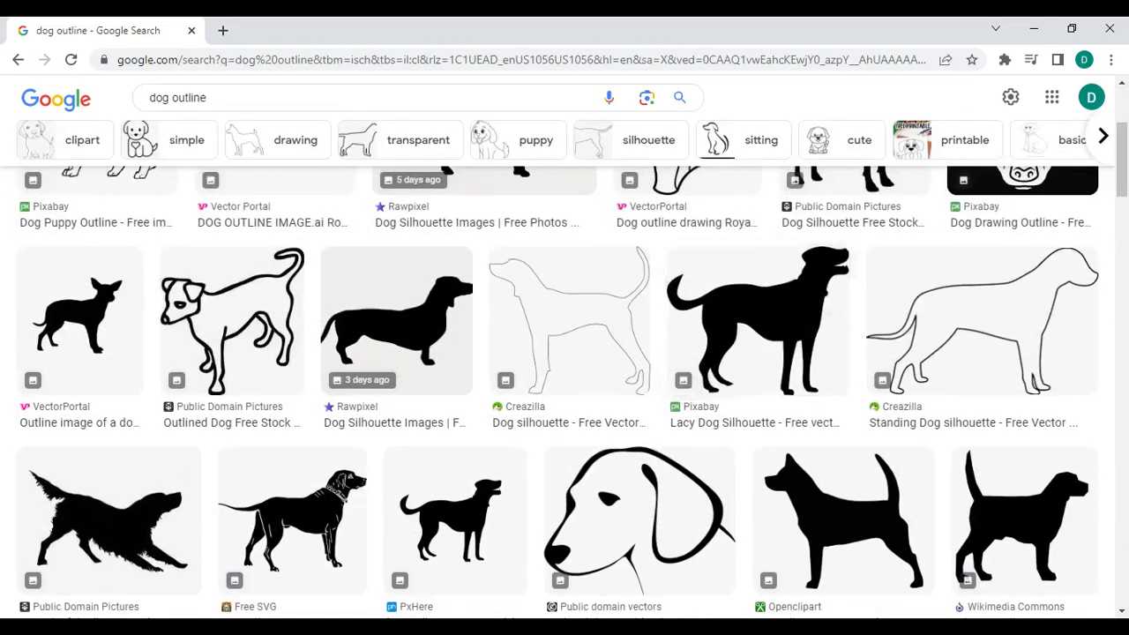
scroll(down, 3)
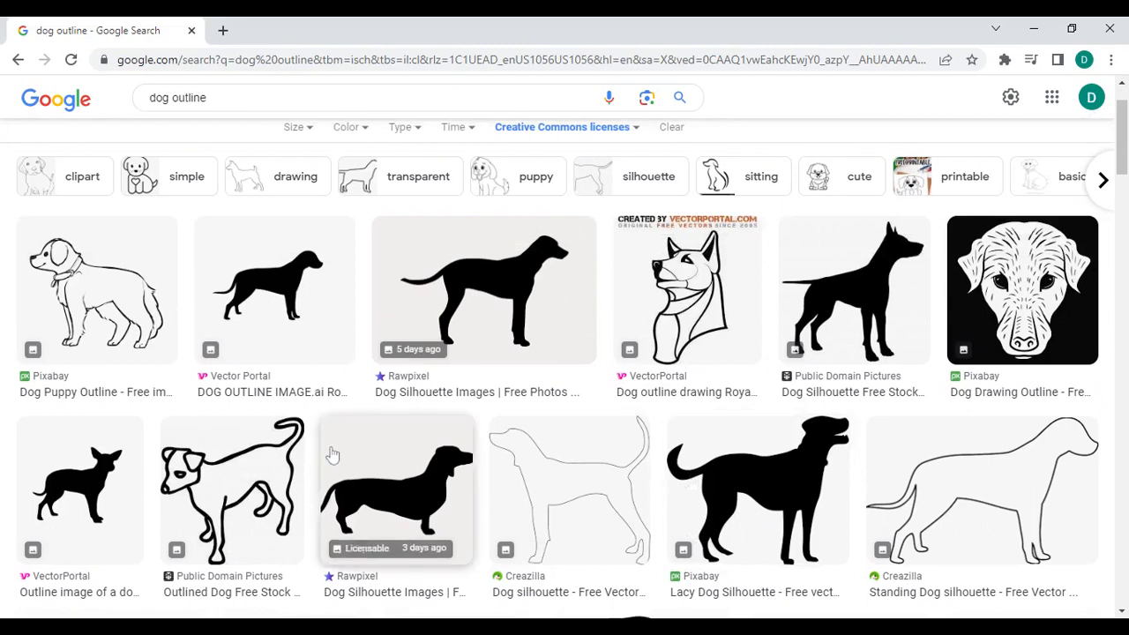
scroll(down, 3)
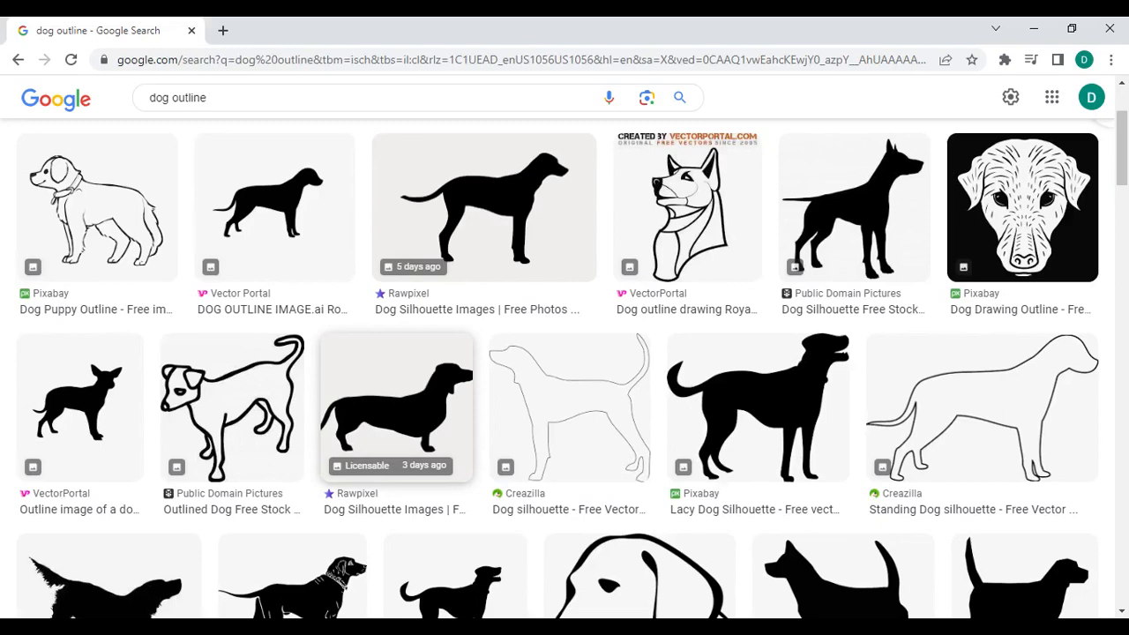
mouse_move(550, 333)
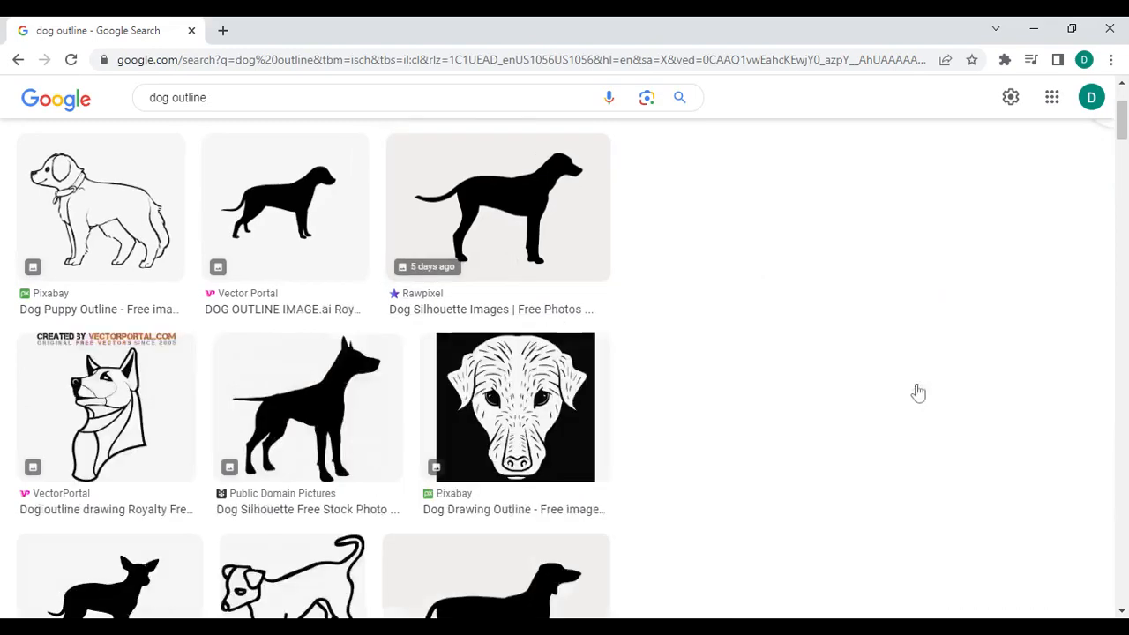
Visit Creazilla's Standing Dog silhouette page, then start a new blank tab.
click(497, 208)
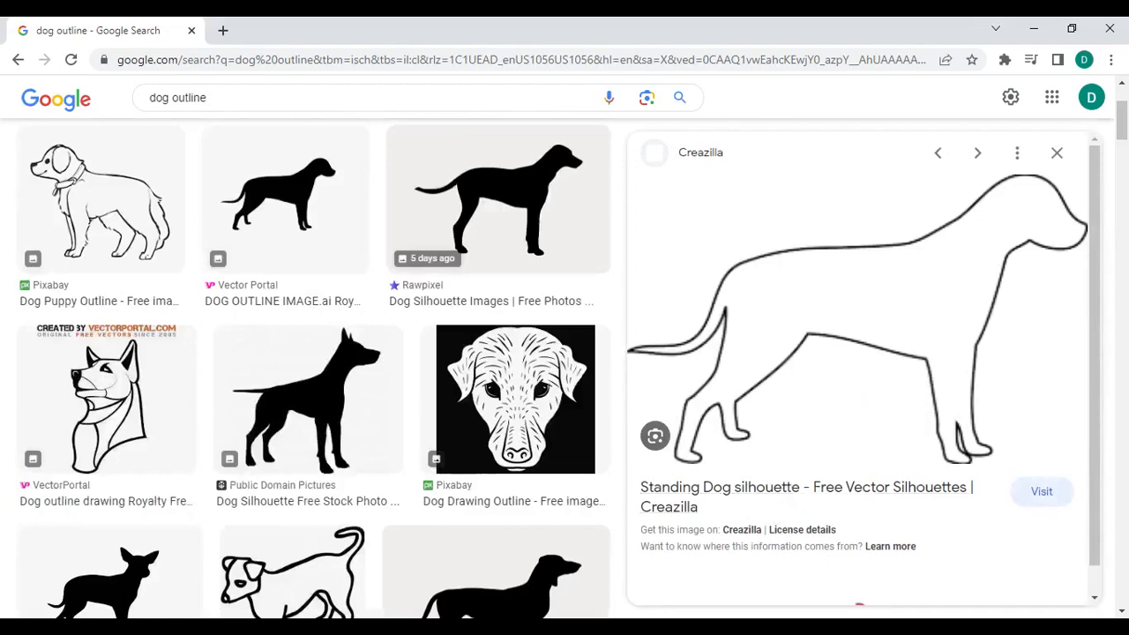
click(1040, 490)
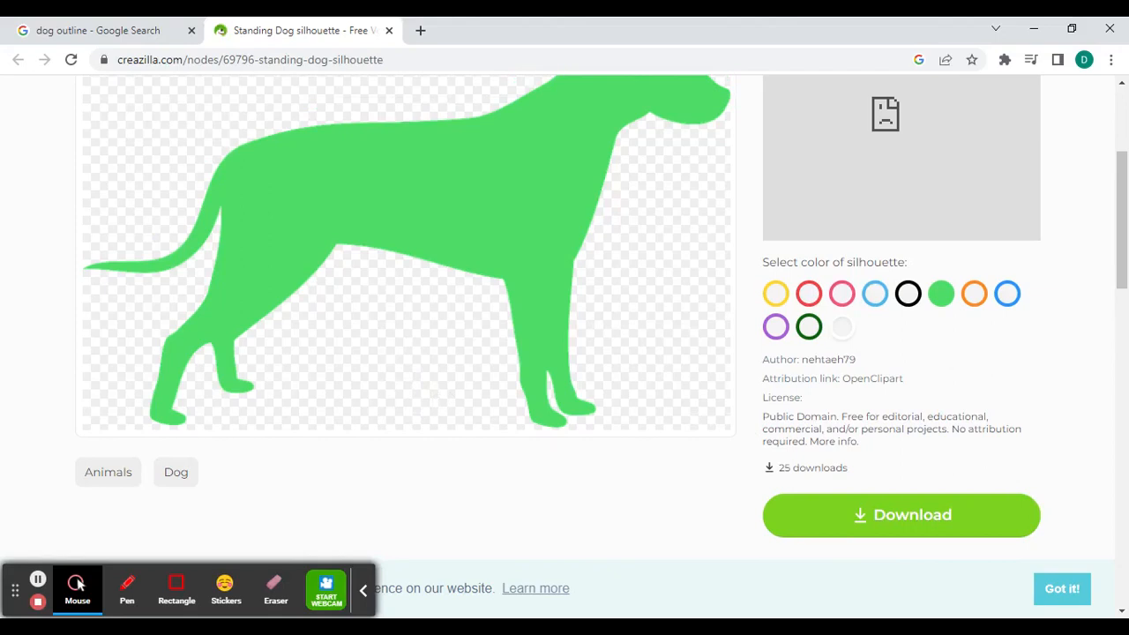
scroll(up, 3)
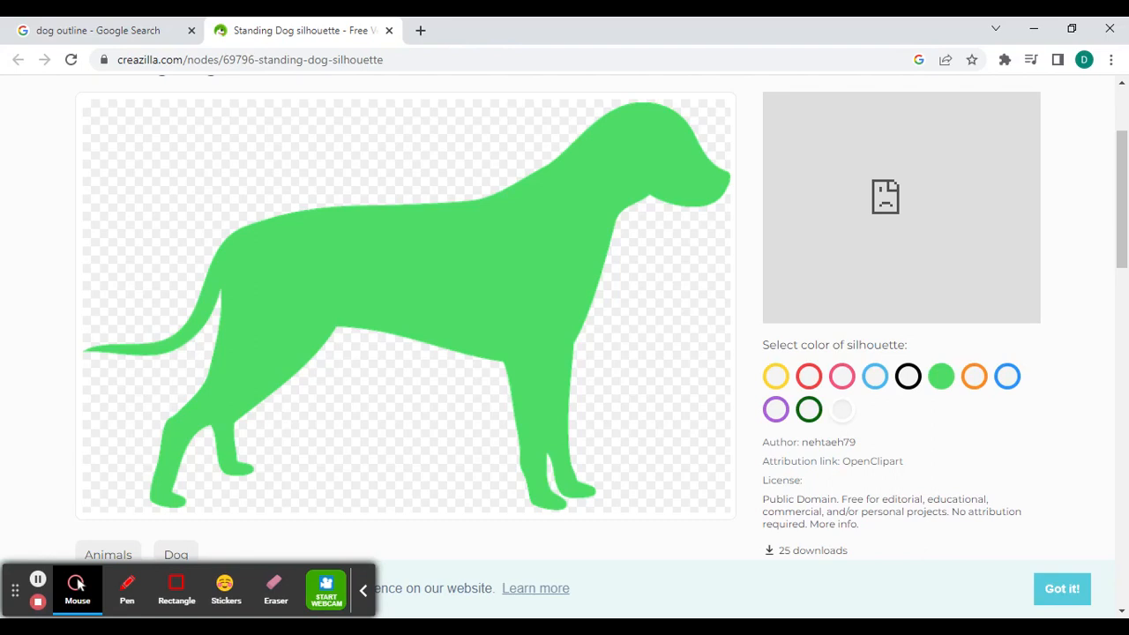
click(420, 30)
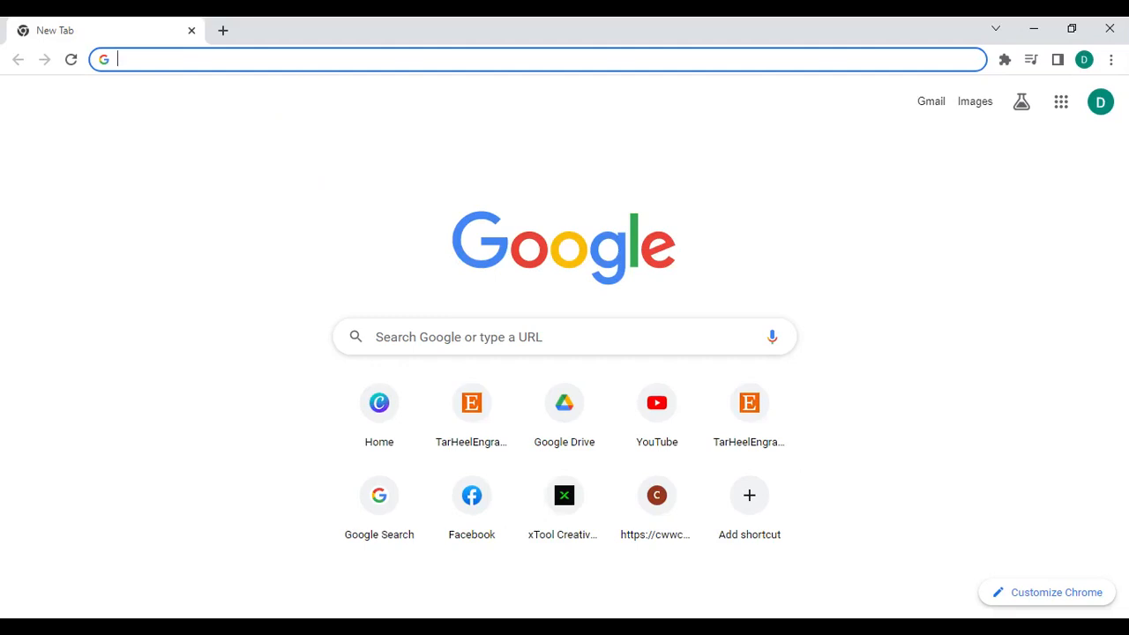
Go to Etsy and search it for 'dog outline'.
text(e)
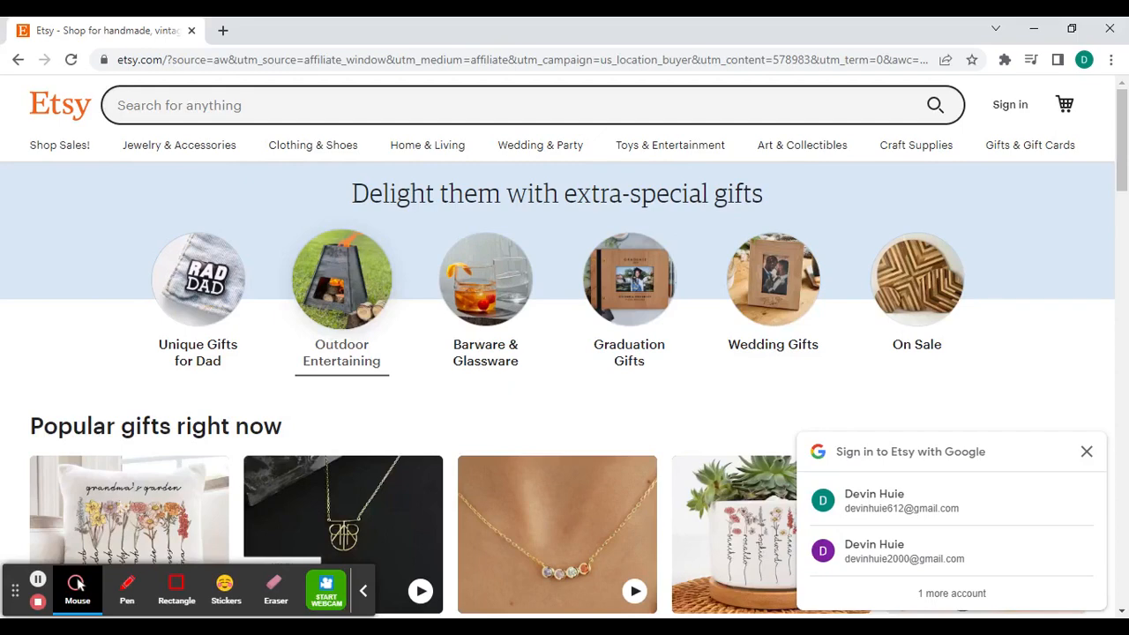
mouse_move(148, 177)
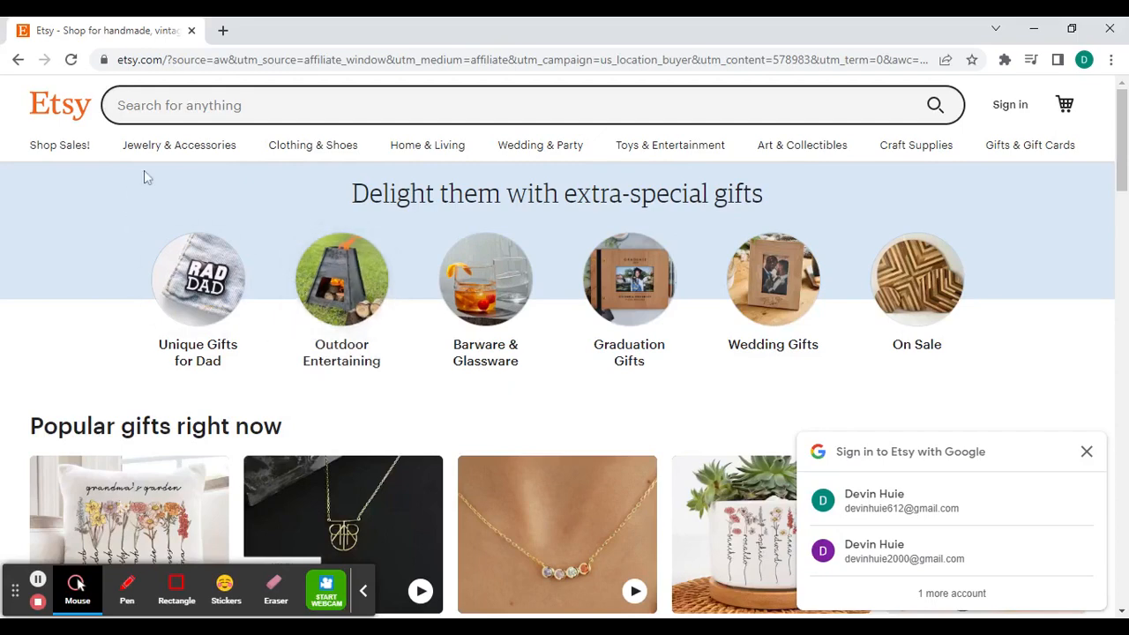
click(1087, 452)
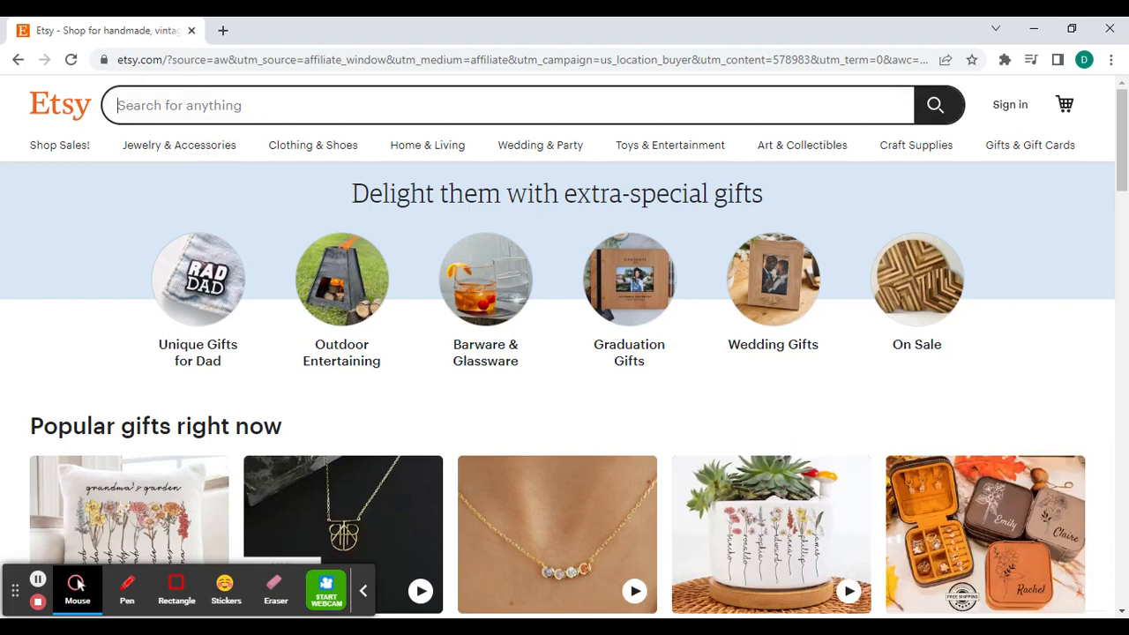
text(dog outline)
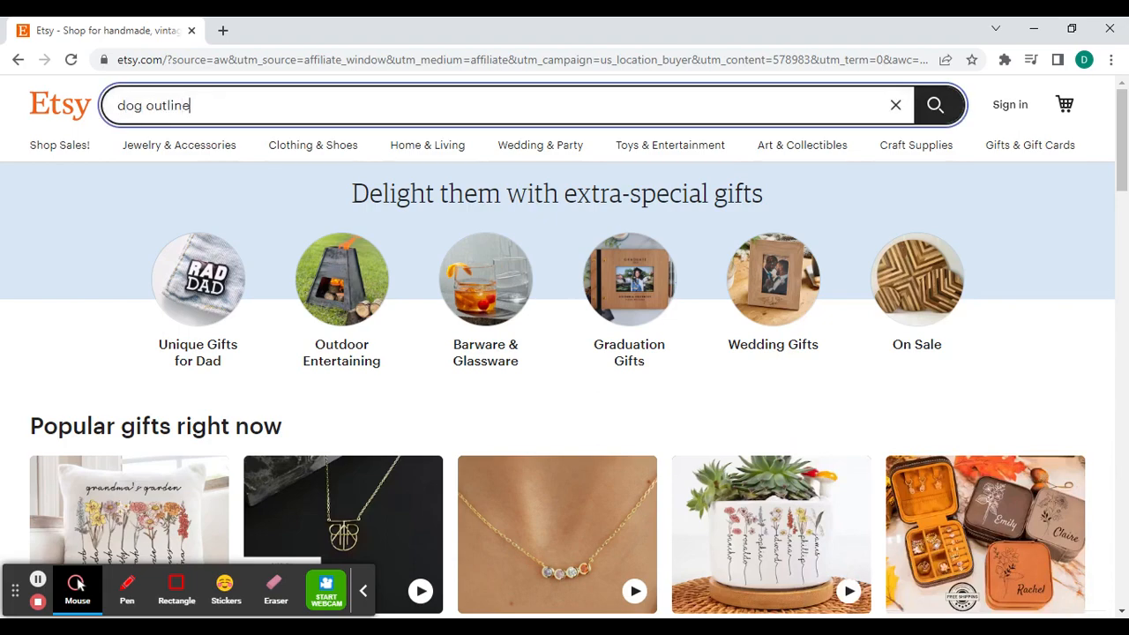
click(935, 106)
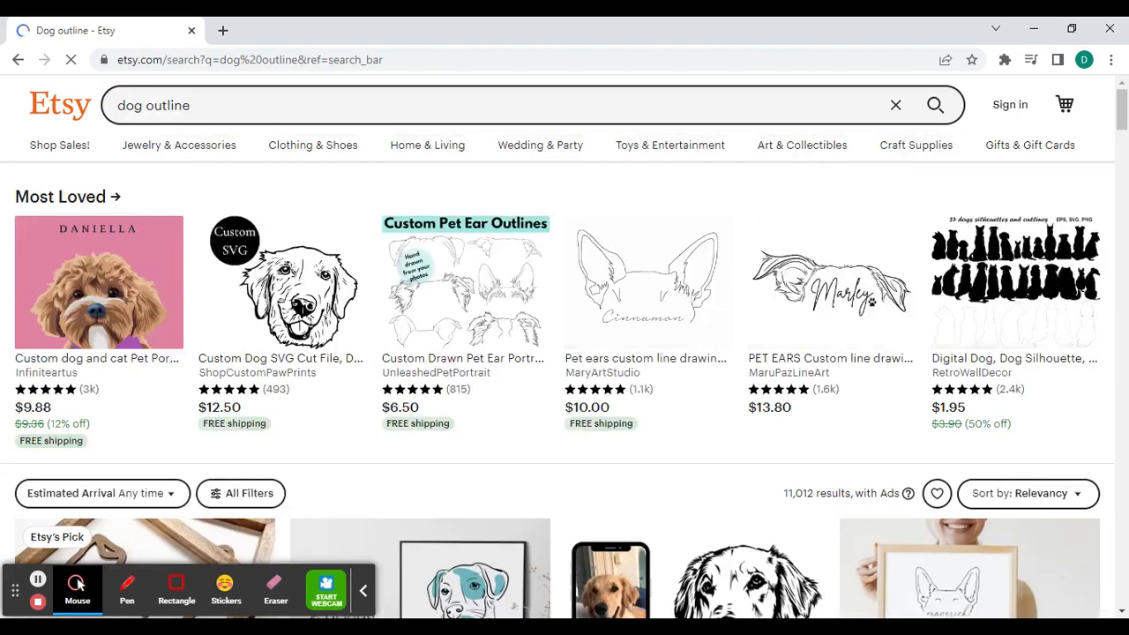
Browse the Etsy dog outline listings, then move on to Canva's home page.
scroll(down, 3)
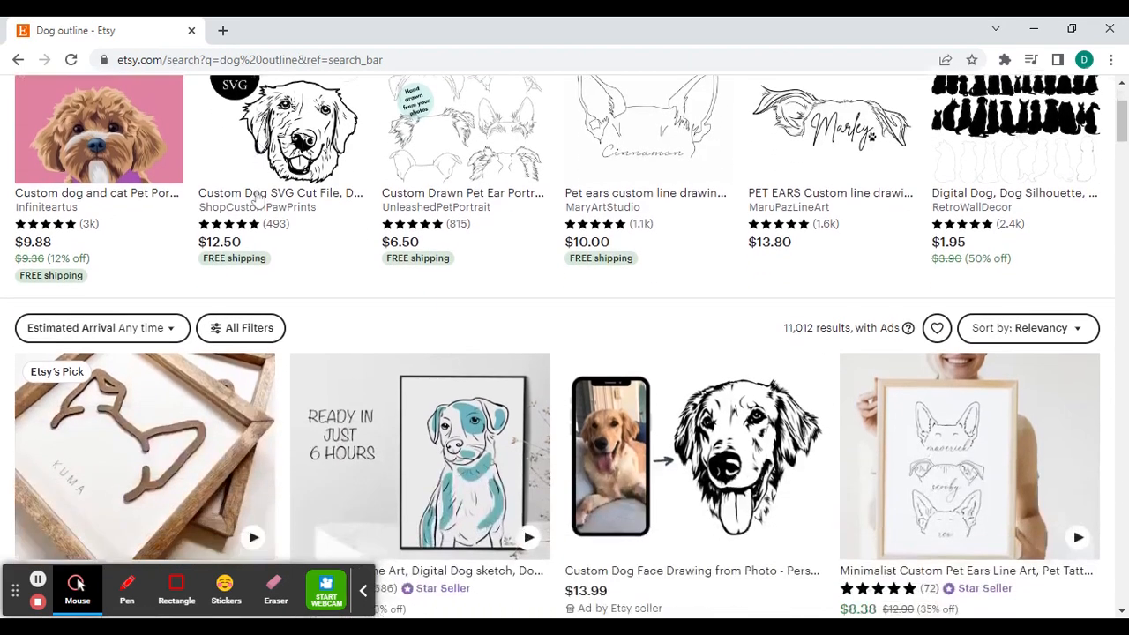
scroll(down, 3)
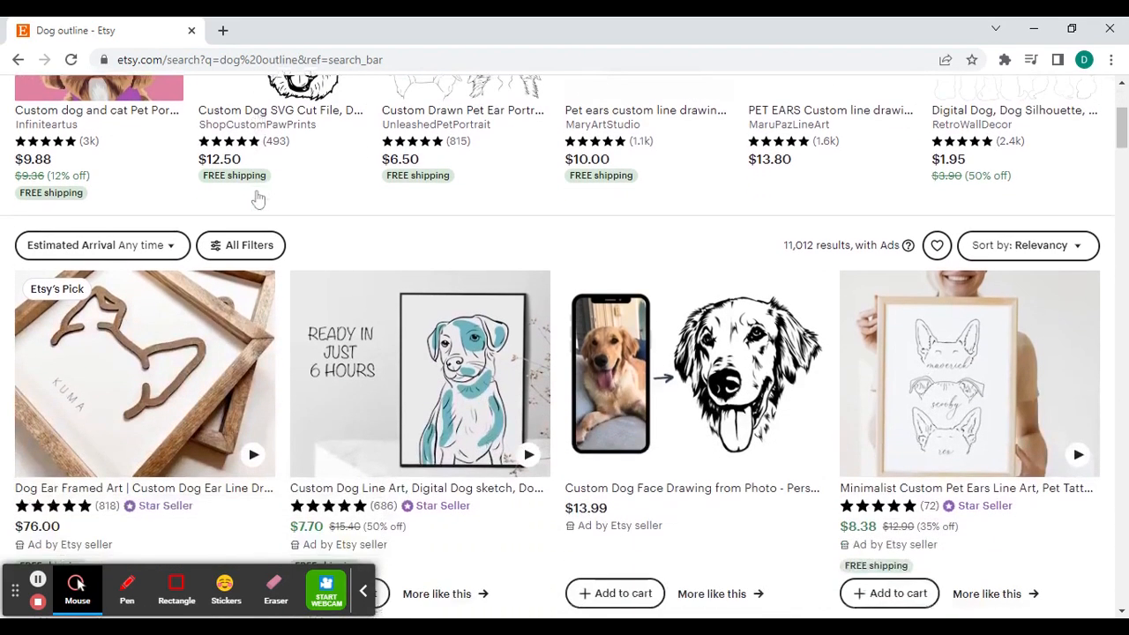
scroll(down, 3)
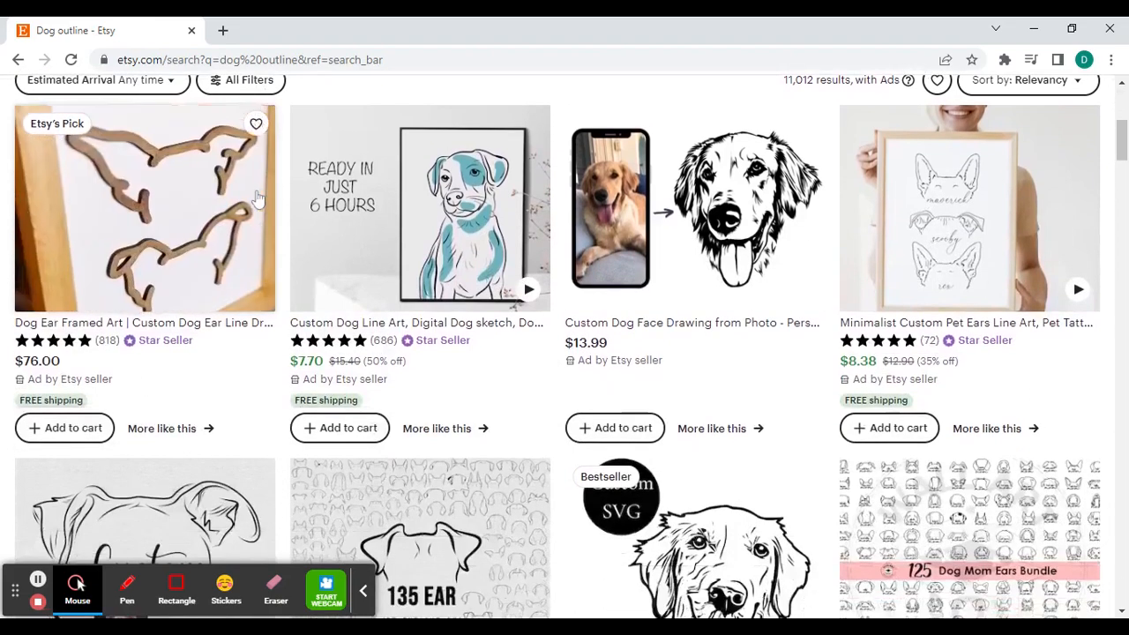
scroll(down, 3)
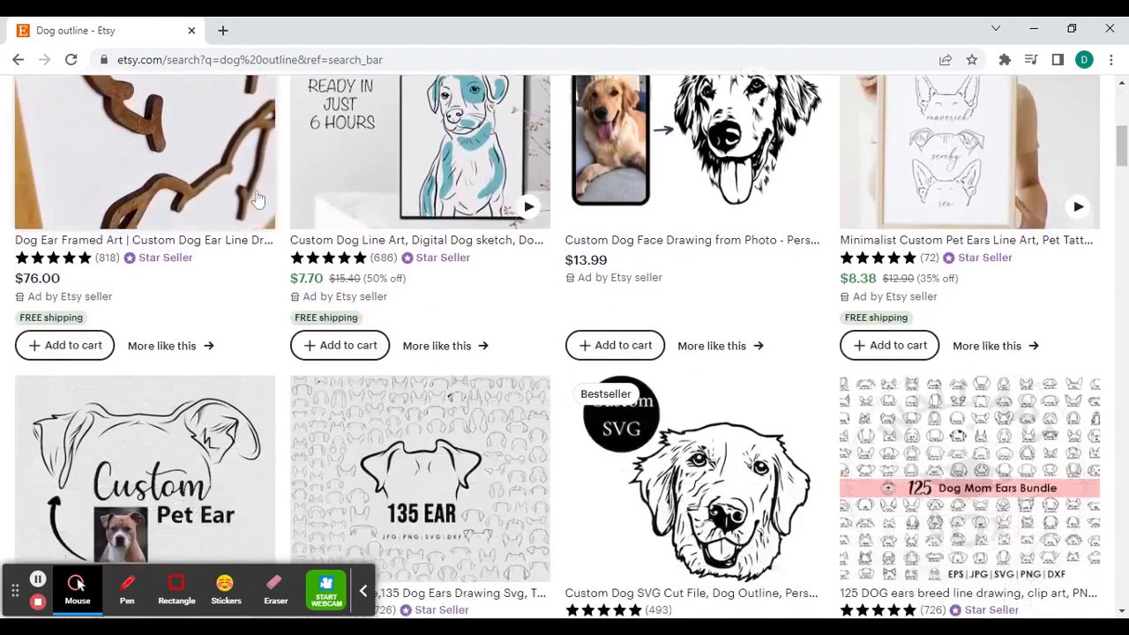
scroll(down, 3)
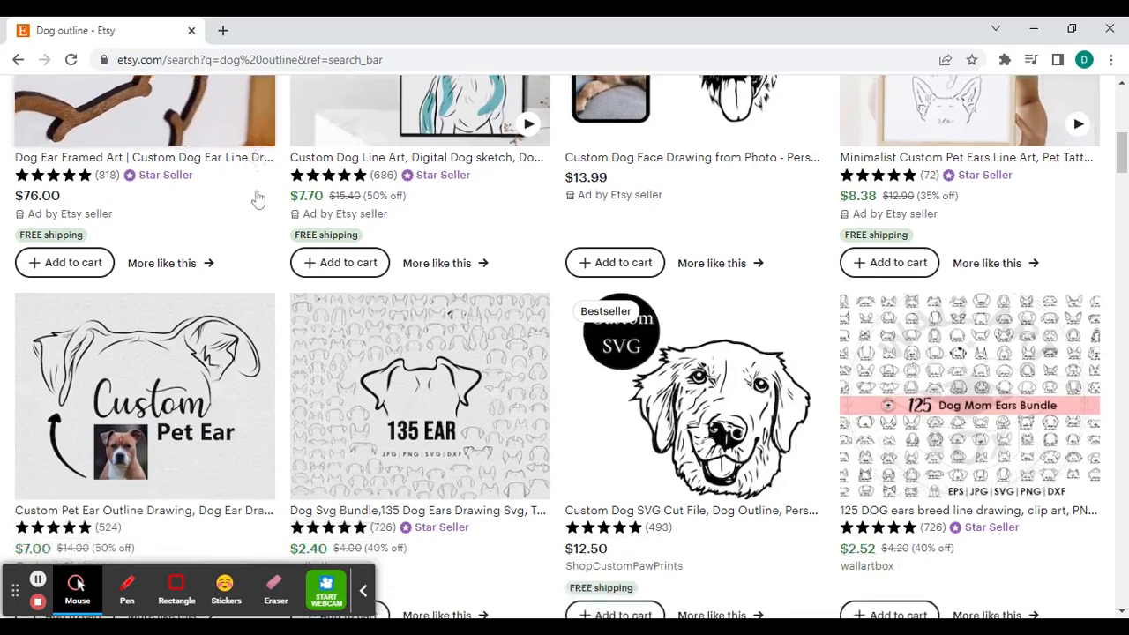
scroll(down, 3)
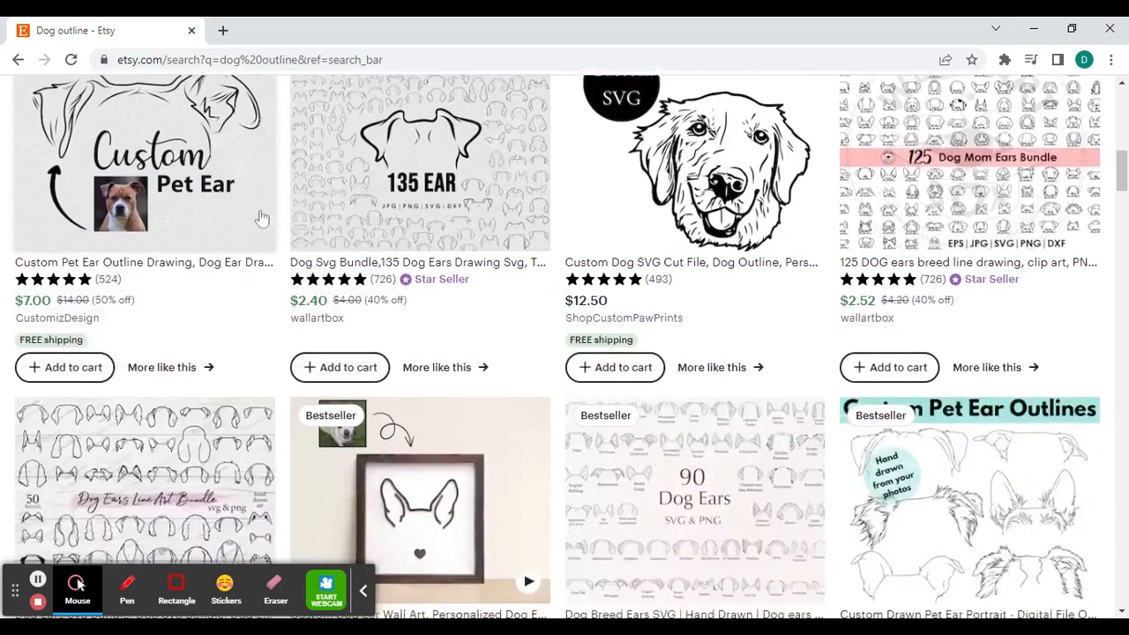
scroll(up, 3)
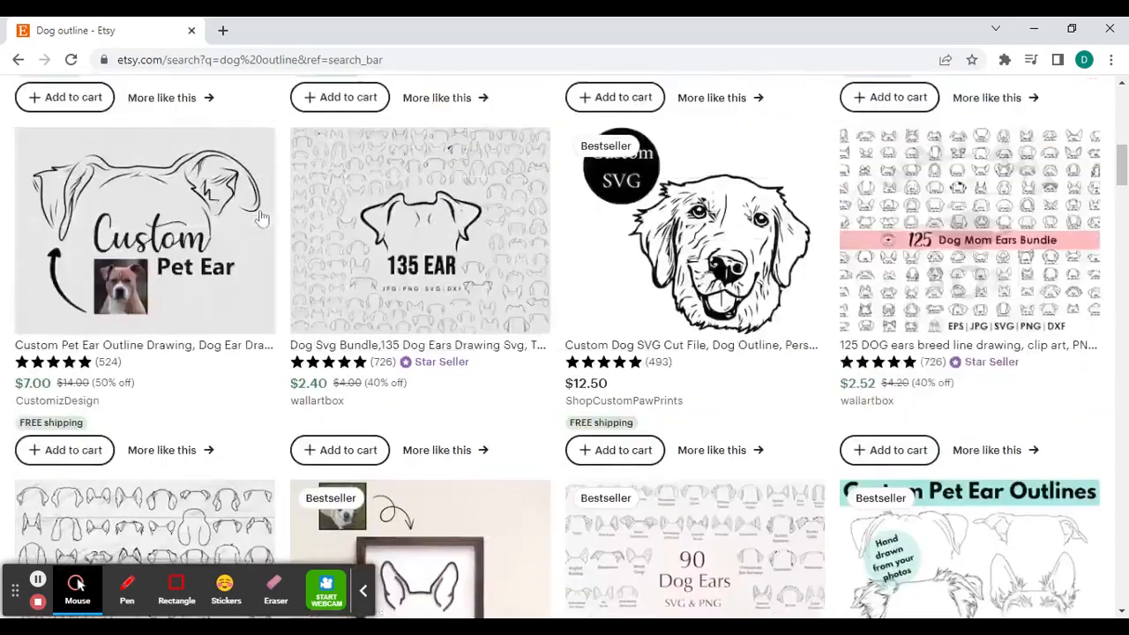
scroll(down, 3)
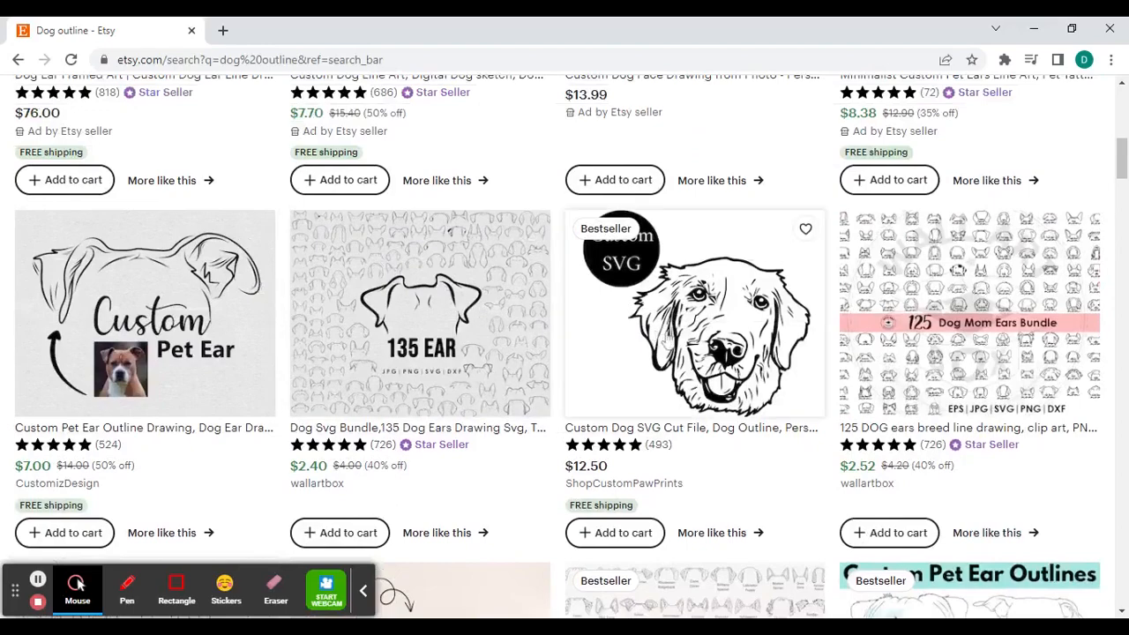
click(695, 314)
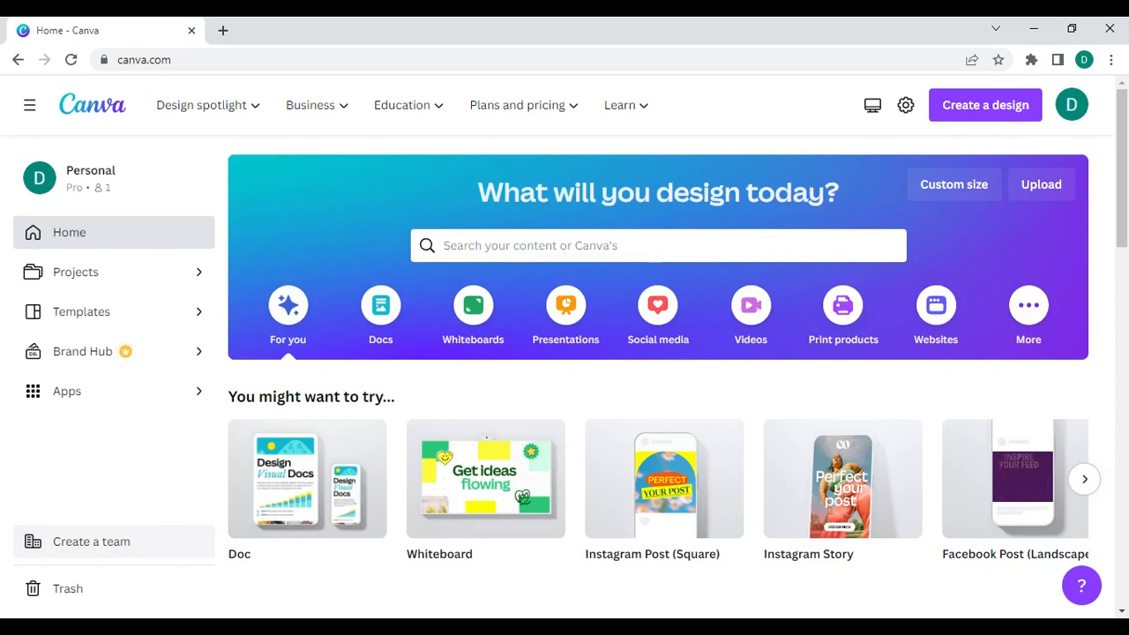
mouse_move(940, 96)
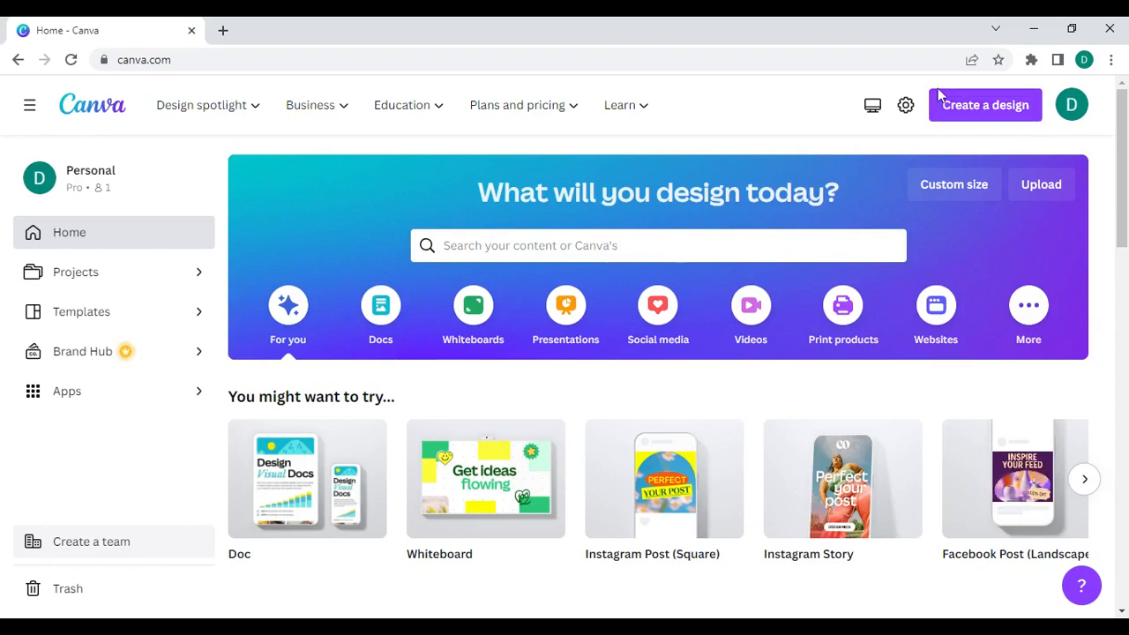
Create a new blank Instagram Post (Square) design from Create a design.
click(984, 104)
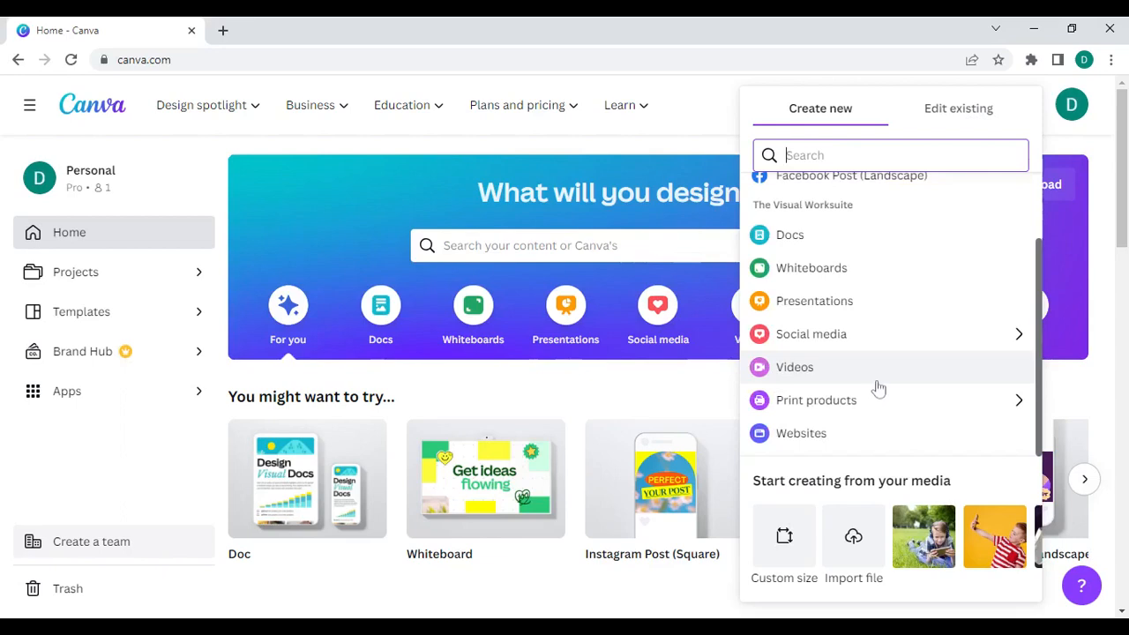
scroll(up, 3)
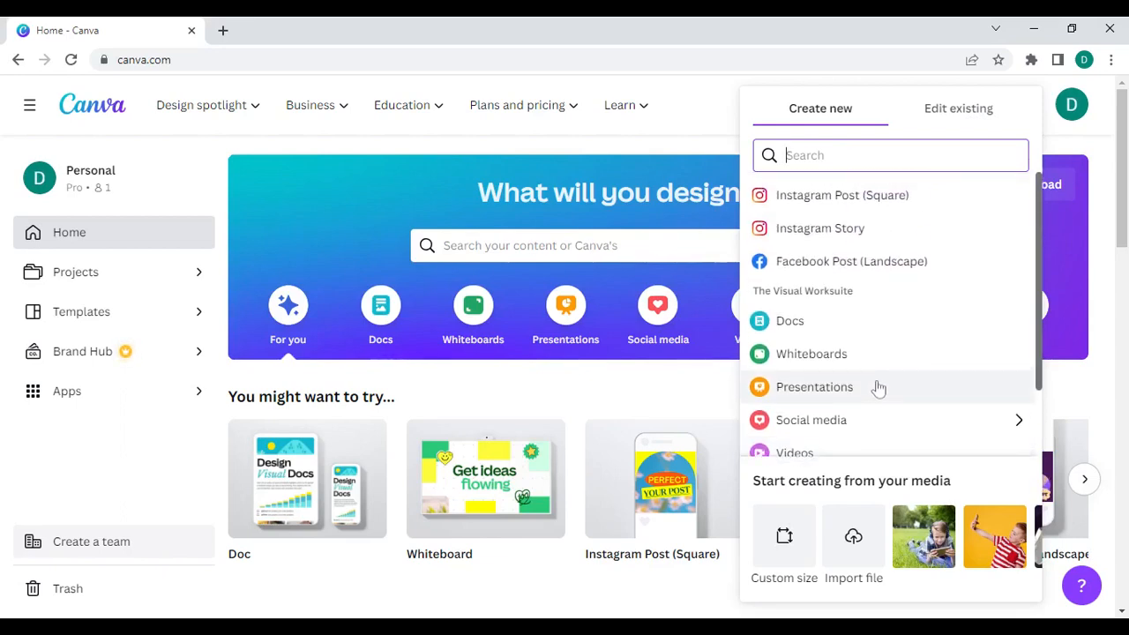
mouse_move(841, 194)
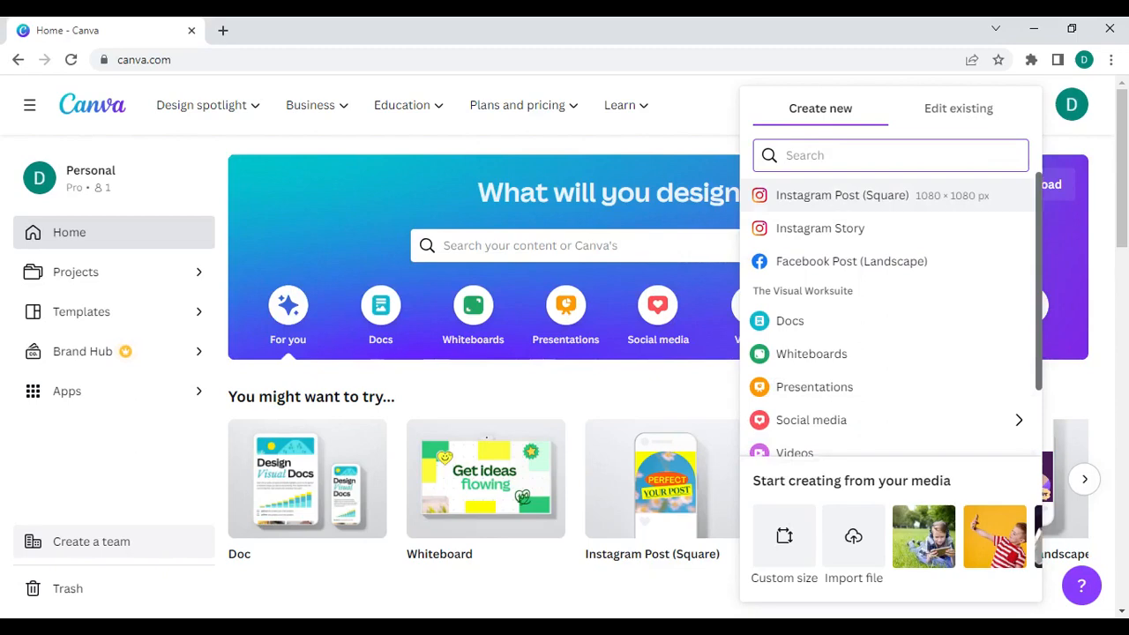
mouse_move(864, 201)
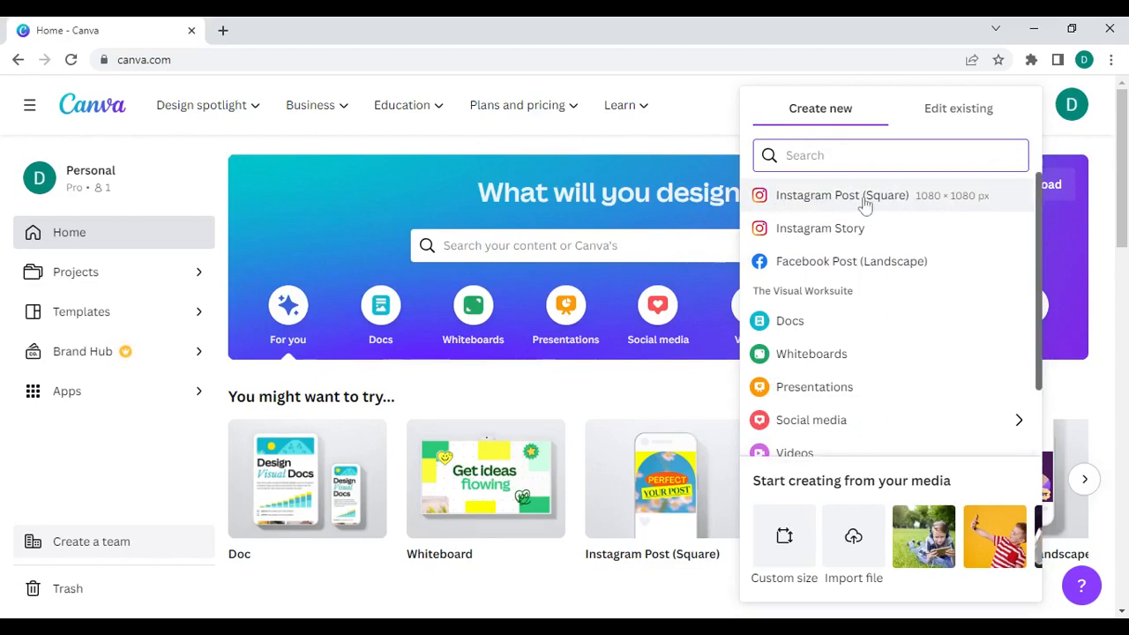
click(842, 194)
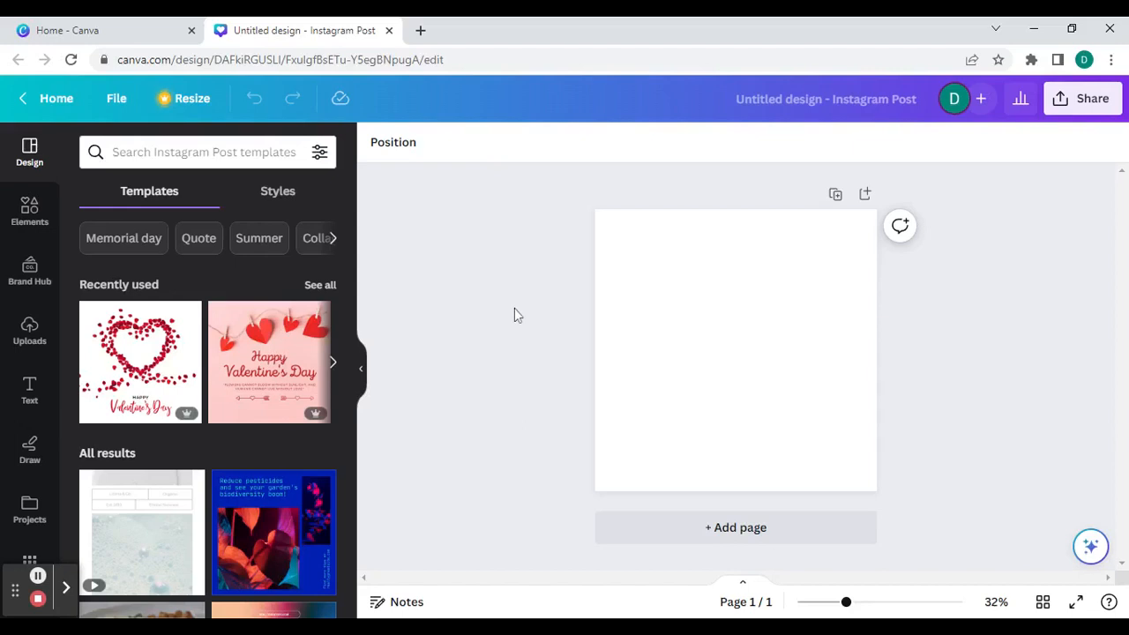
mouse_move(775, 143)
text(Laser Engraving)
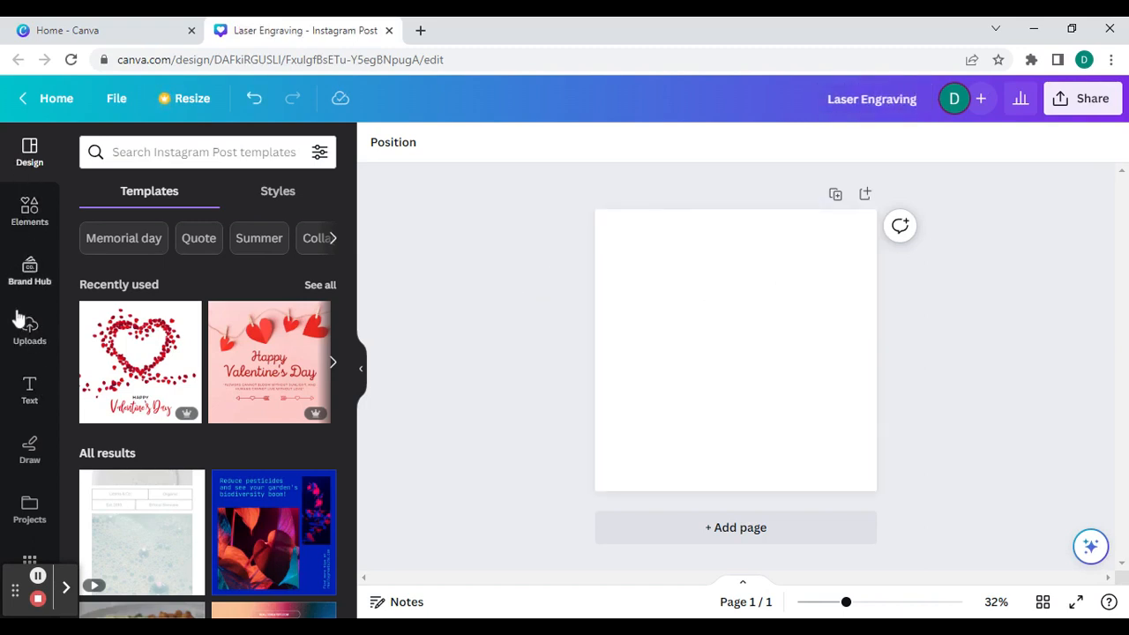
Search the Elements library for dog graphics and show all results.
click(28, 212)
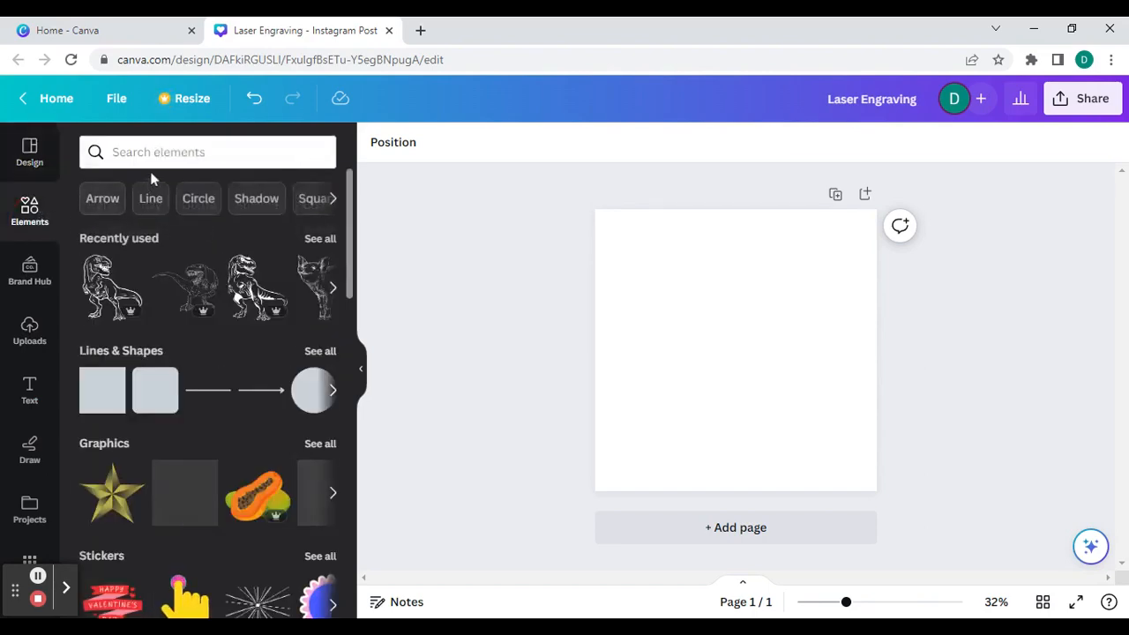
click(208, 151)
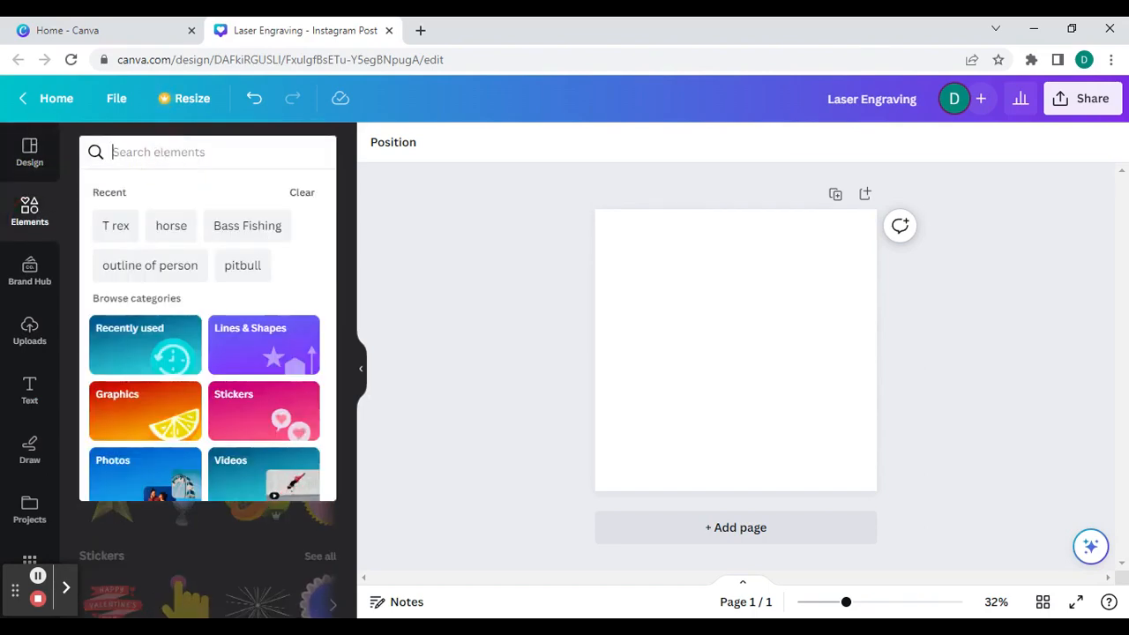
text(Dog Image)
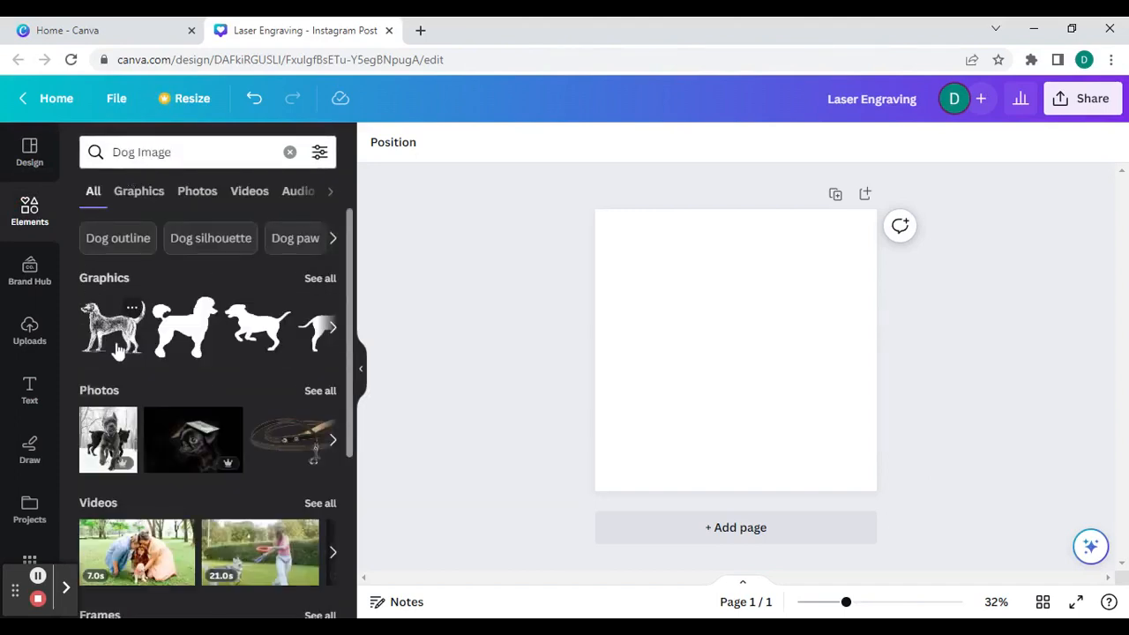
mouse_move(319, 282)
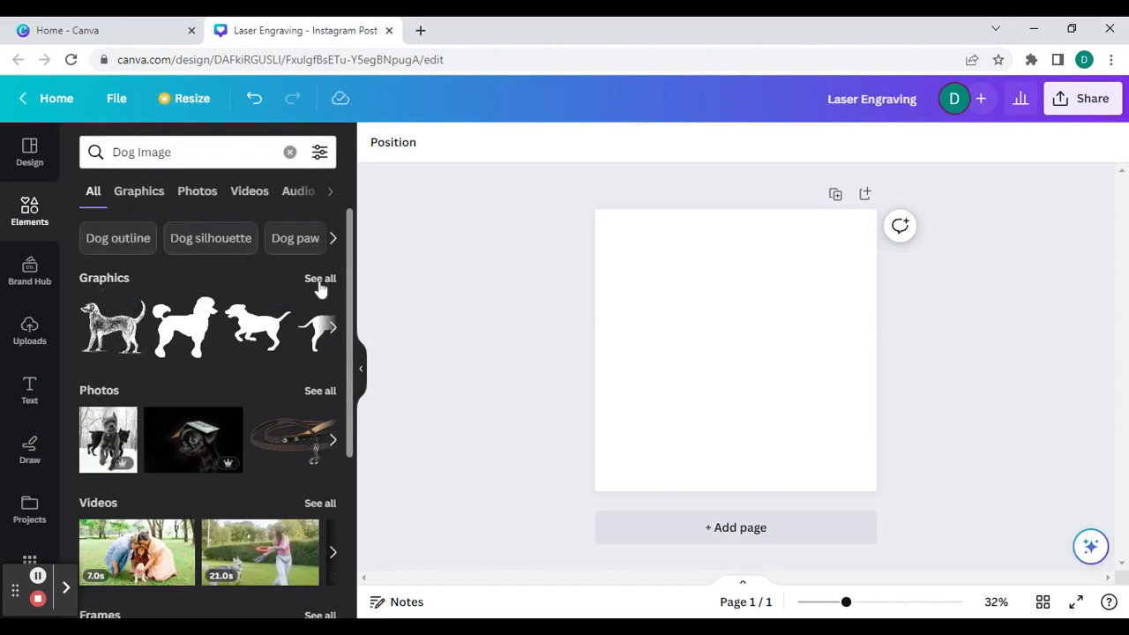
click(137, 191)
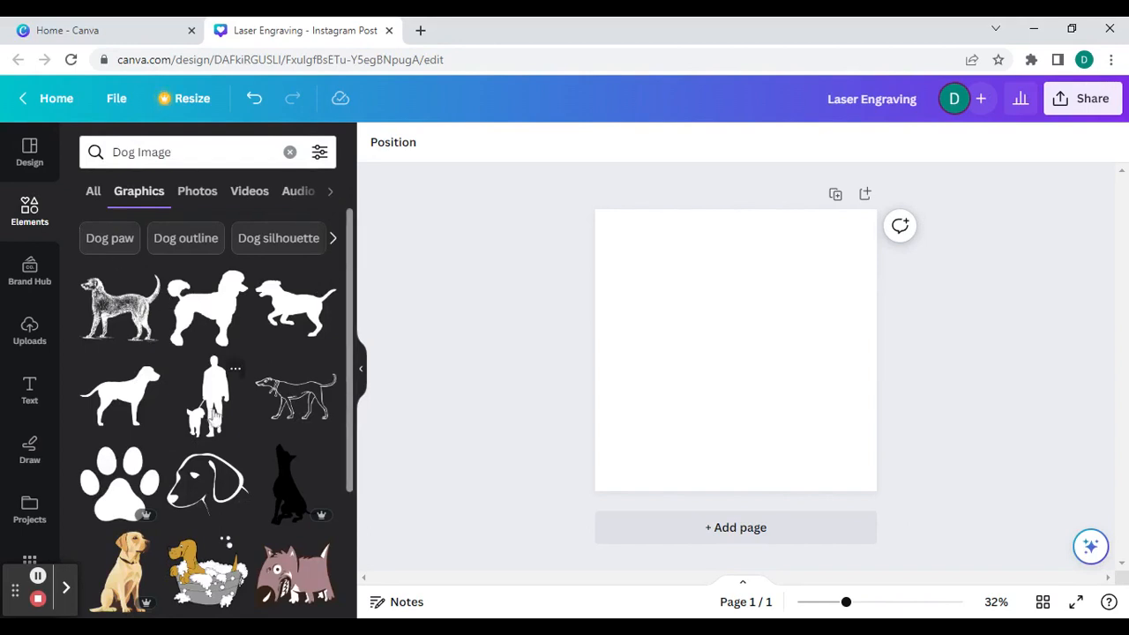
Place the sitting dog line-drawing graphic on the page.
scroll(down, 3)
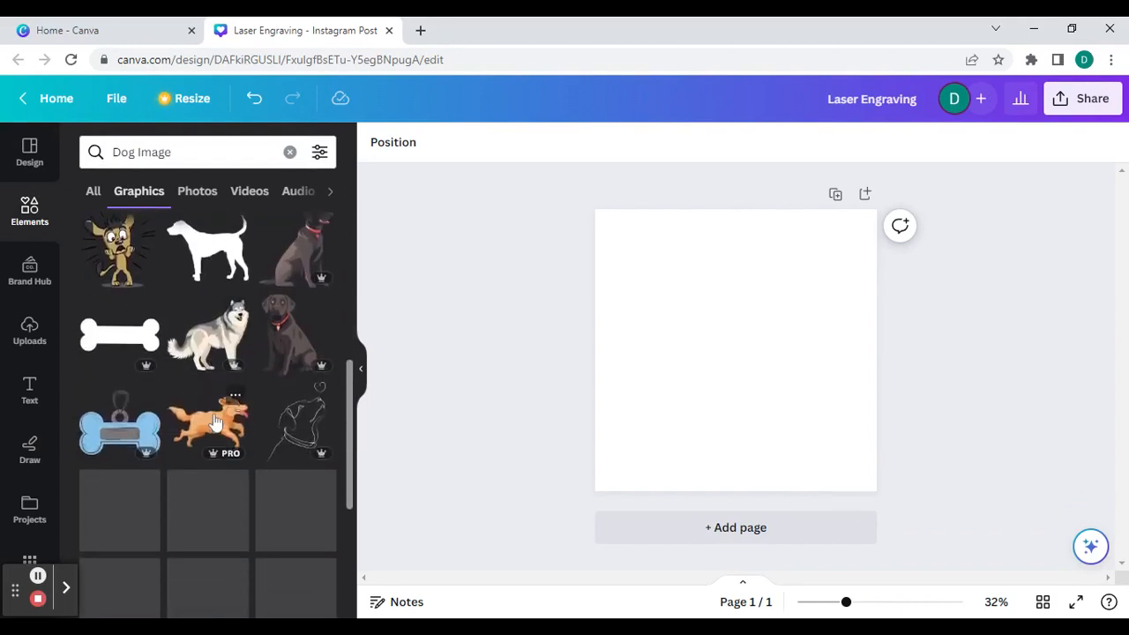
scroll(down, 3)
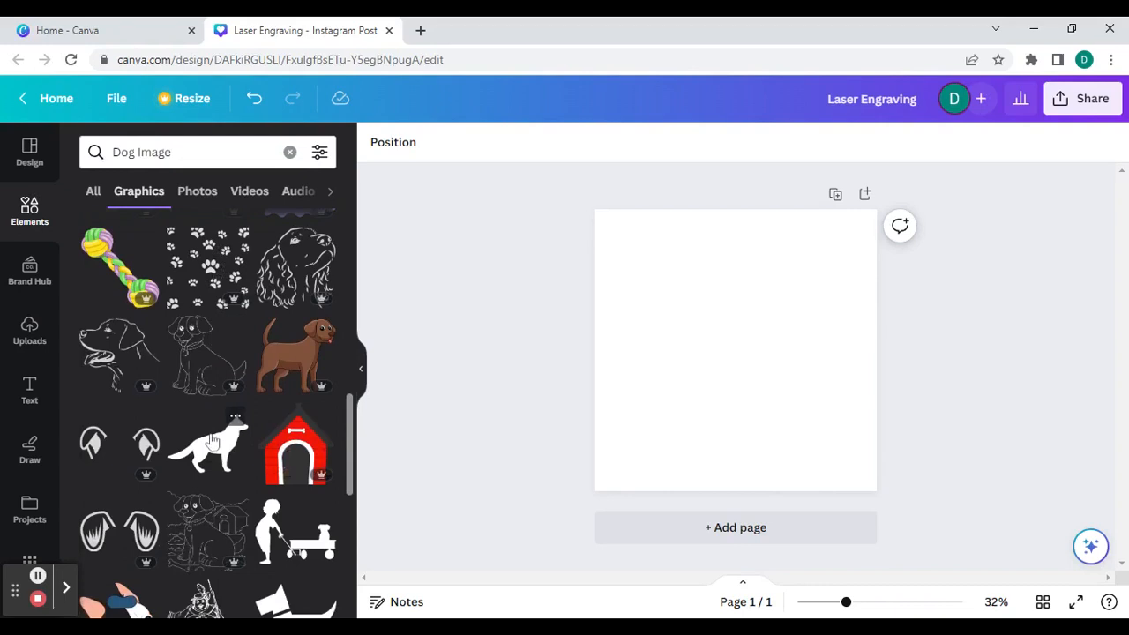
click(207, 357)
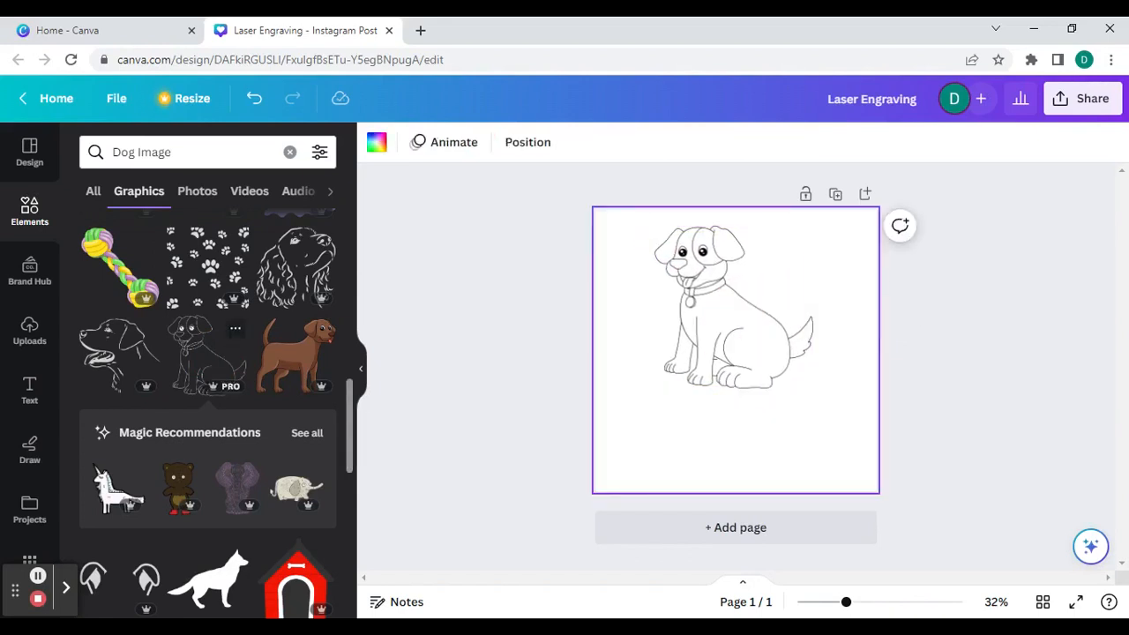
scroll(down, 3)
text(bon)
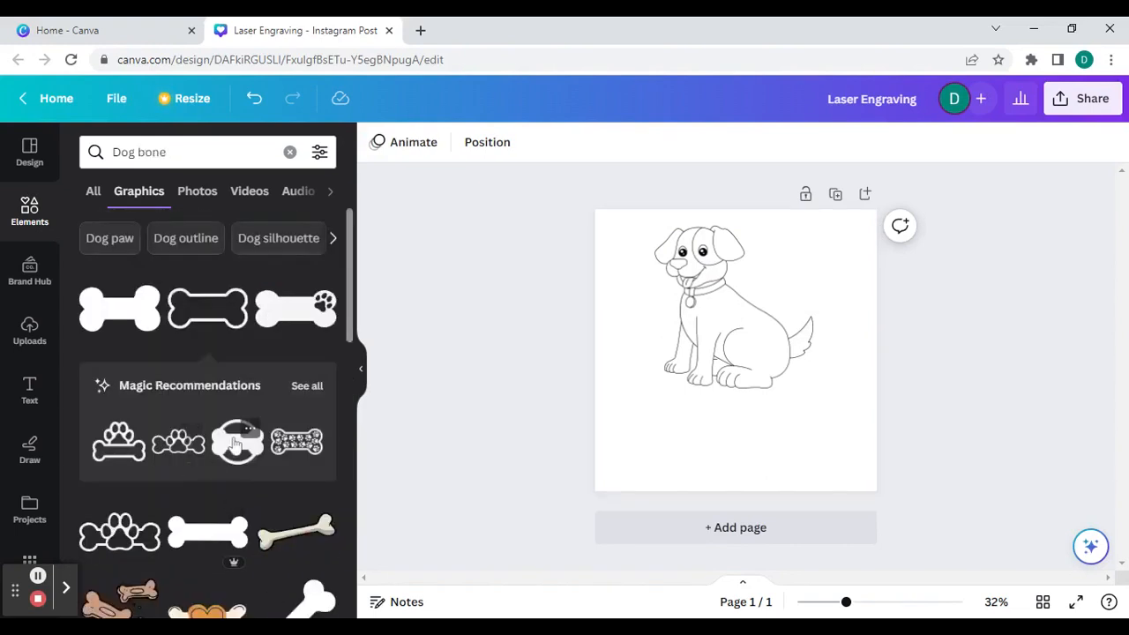
mouse_move(273, 409)
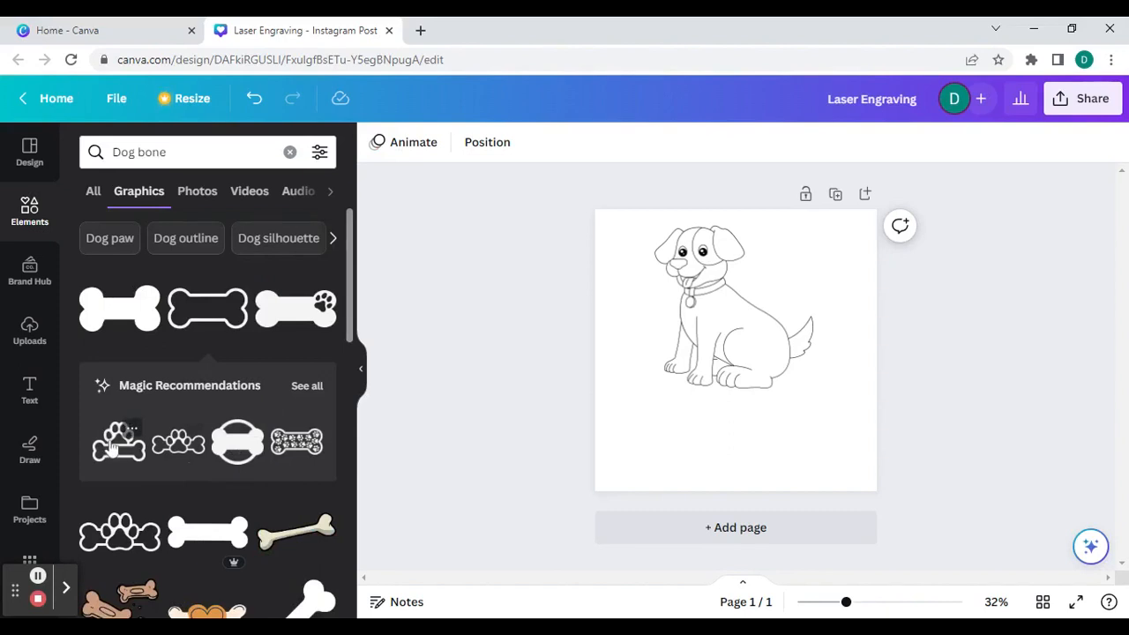
Add the paw-and-bone graphic in black, centred, replacing the sitting dog.
click(737, 350)
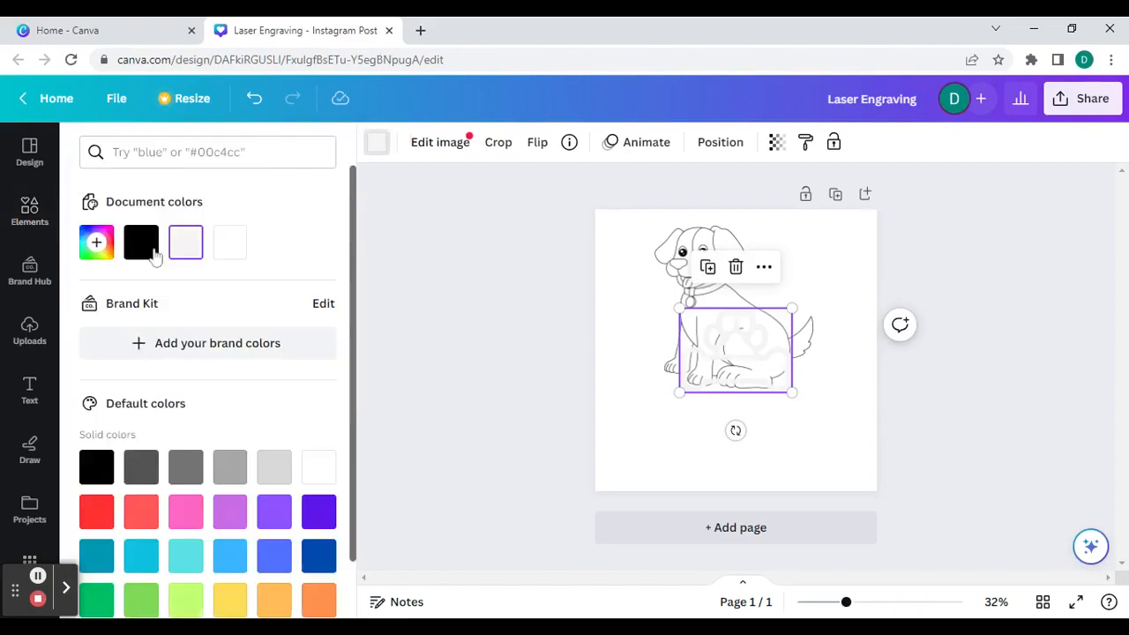
click(141, 241)
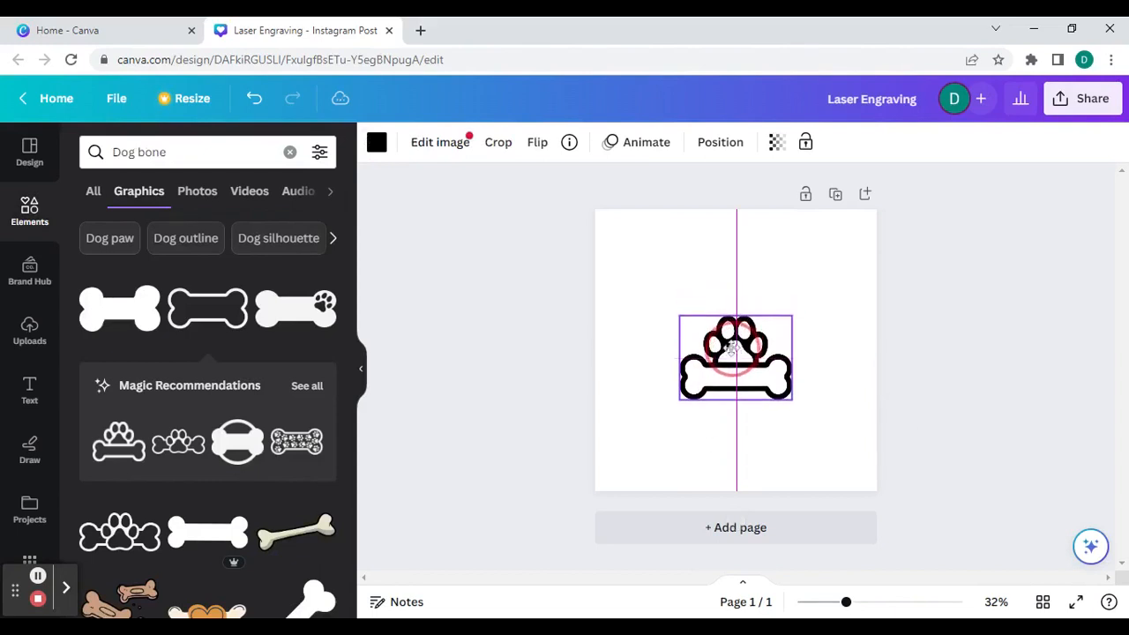
click(734, 356)
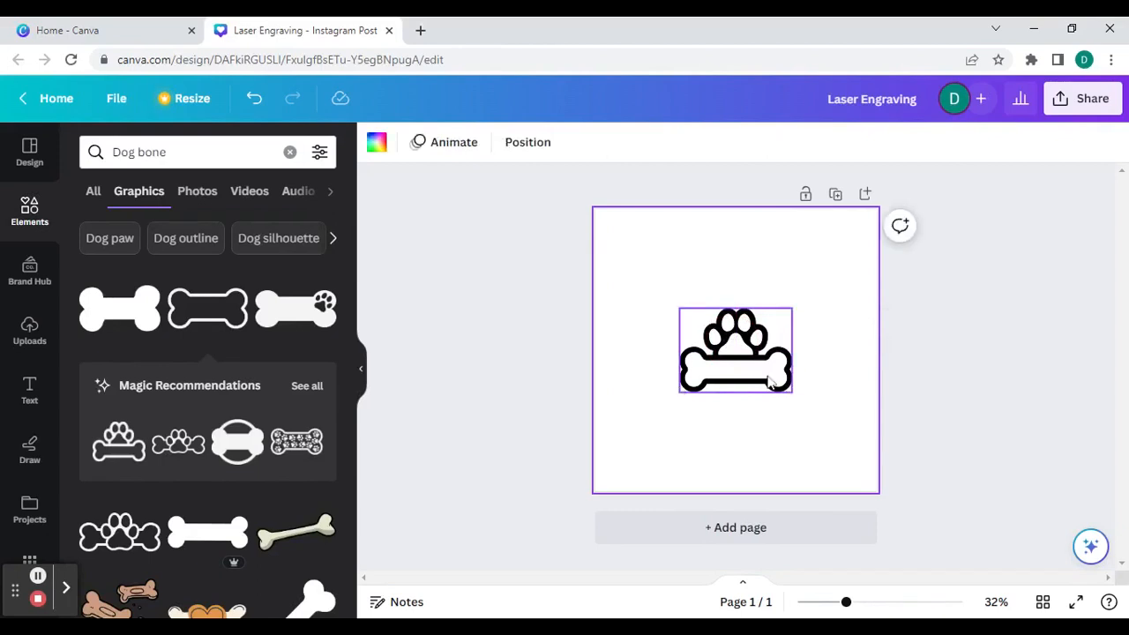
mouse_move(773, 374)
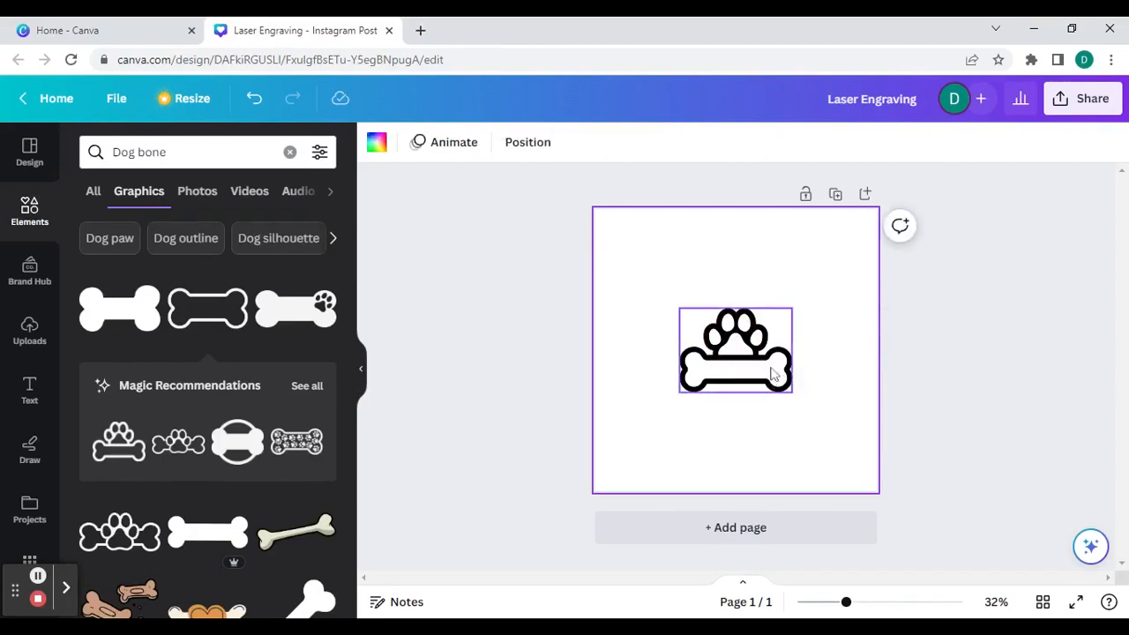
click(28, 392)
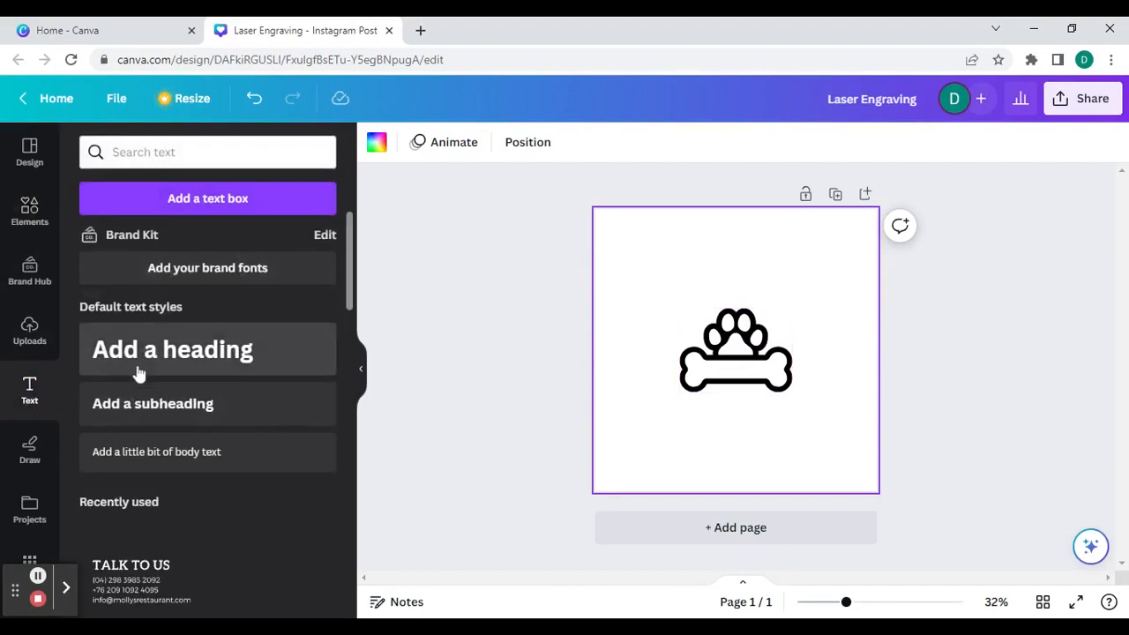
Add a heading reading 'Rex' and centre it inside the bone shape.
click(173, 349)
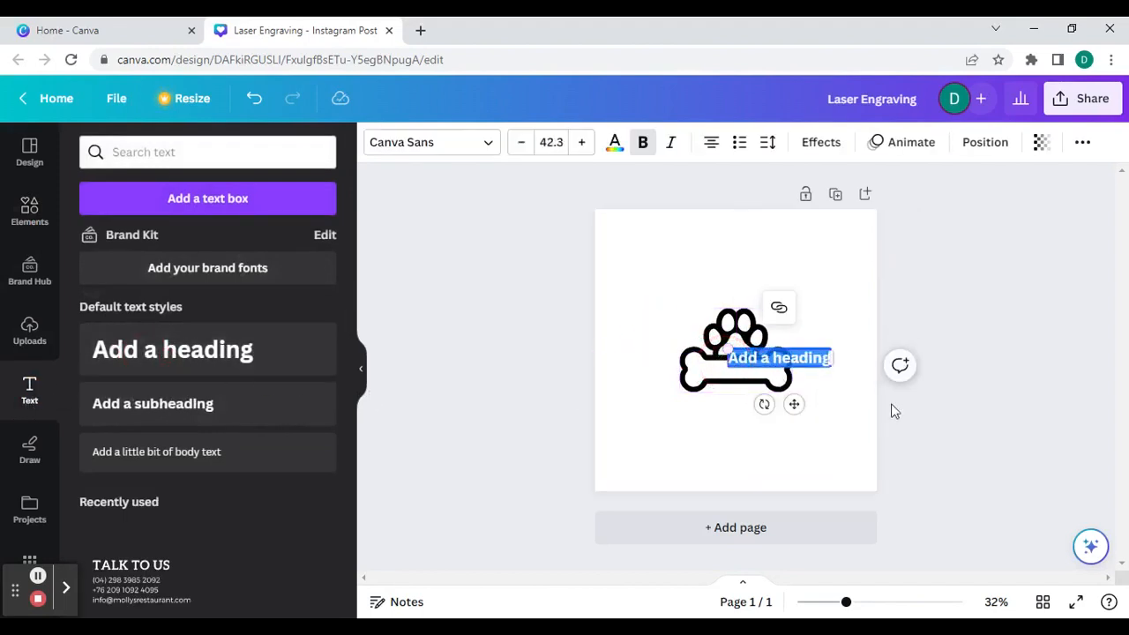
drag(780, 357, 736, 371)
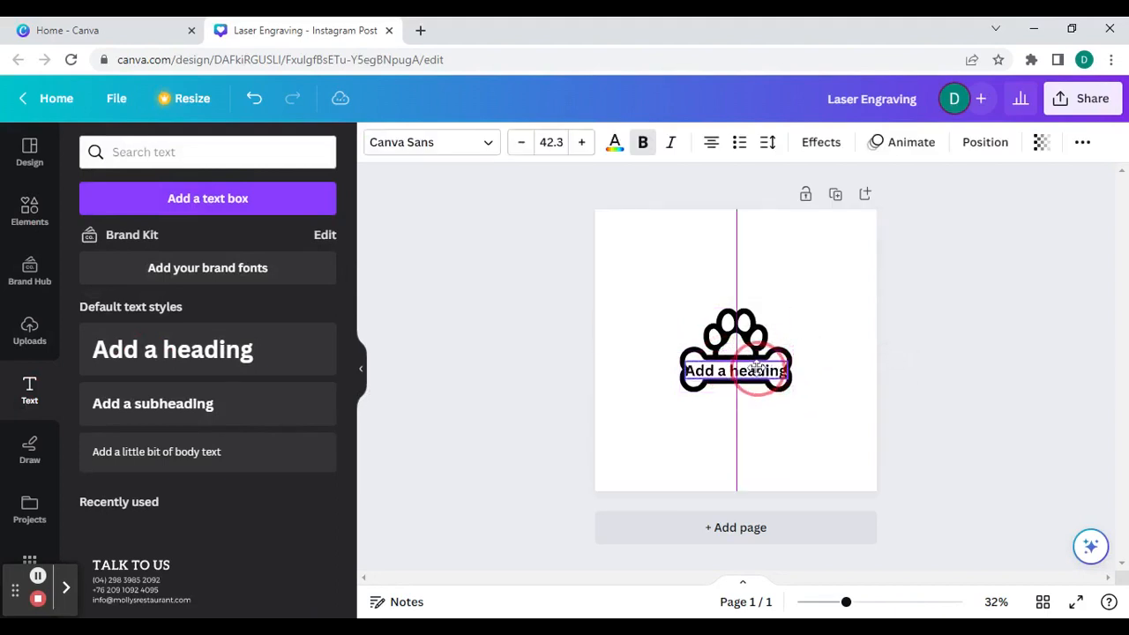
text(Re)
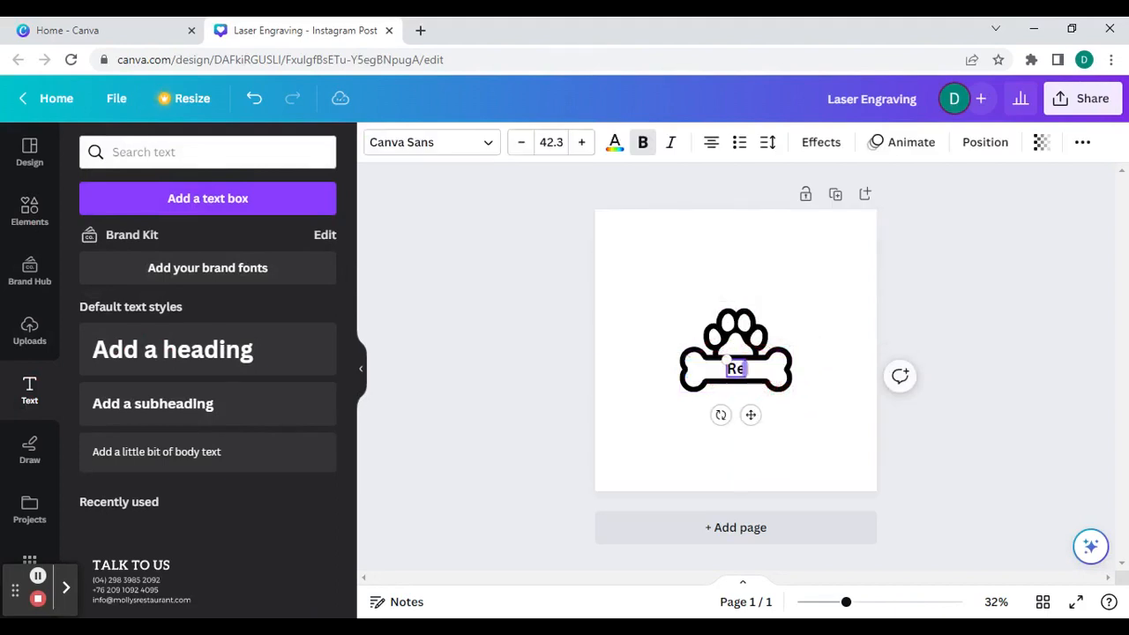
text(x)
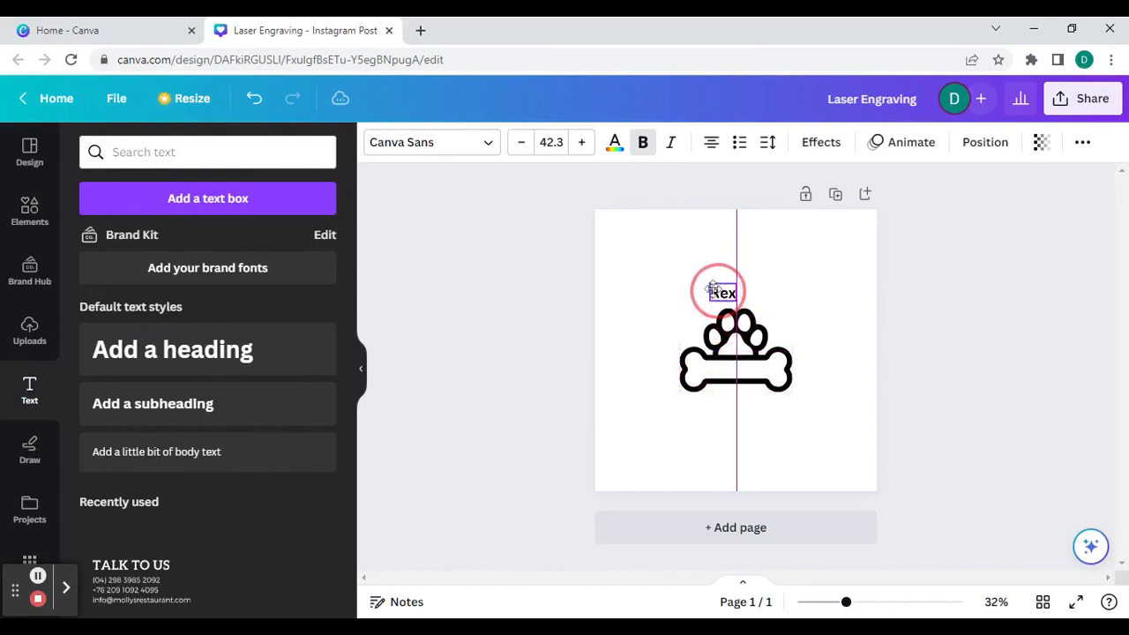
drag(721, 293, 737, 385)
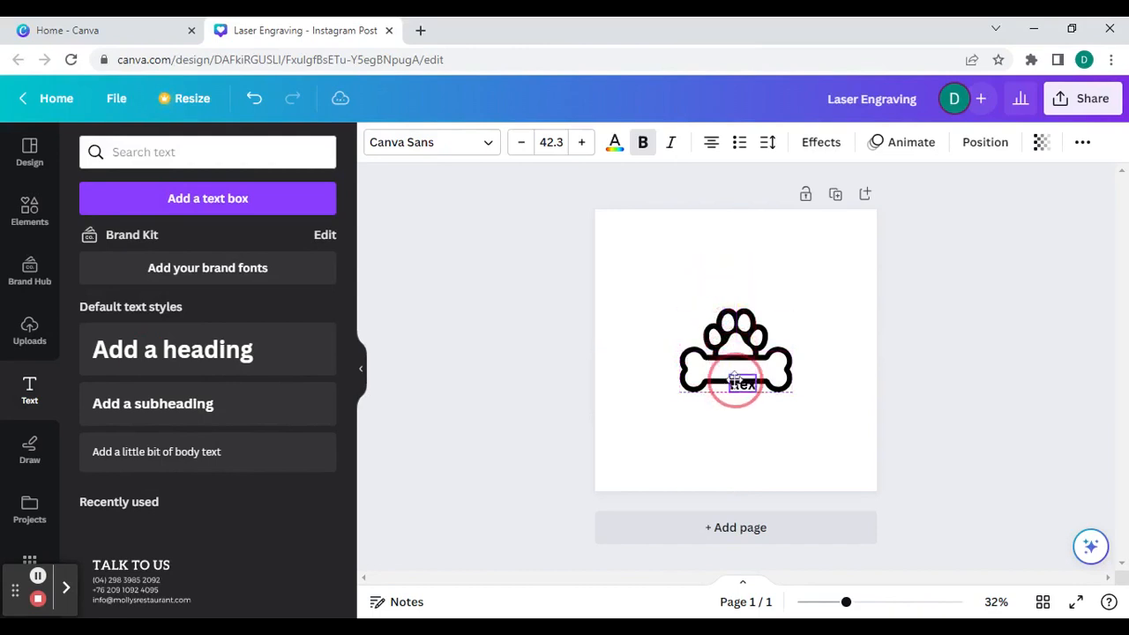
drag(735, 385, 736, 352)
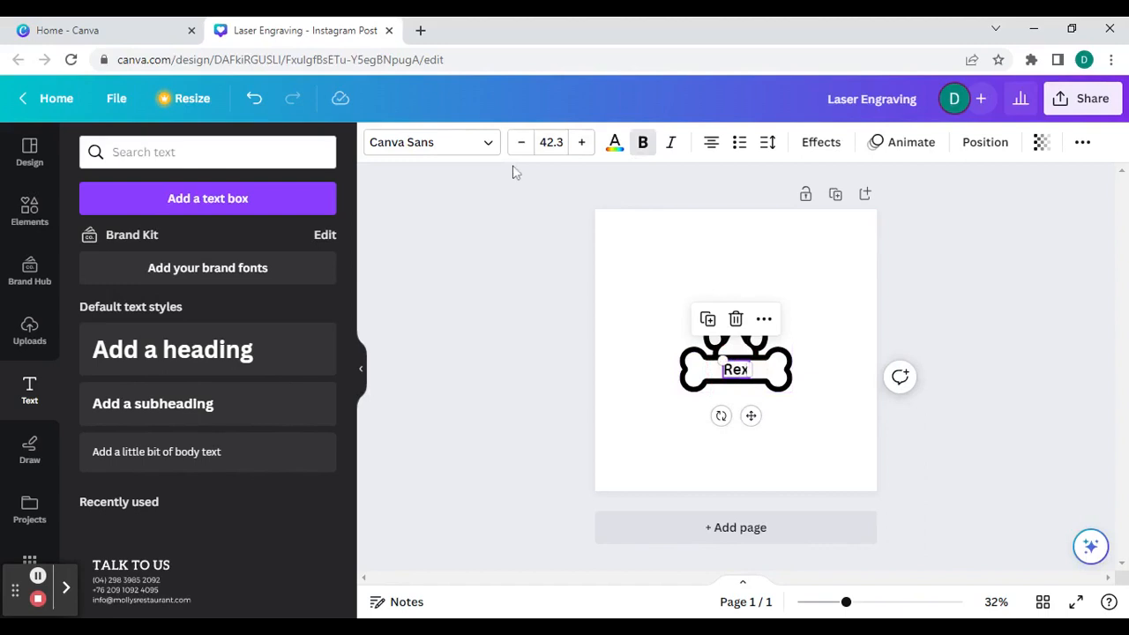
Choose a new font for the Rex text from the font panel.
click(582, 141)
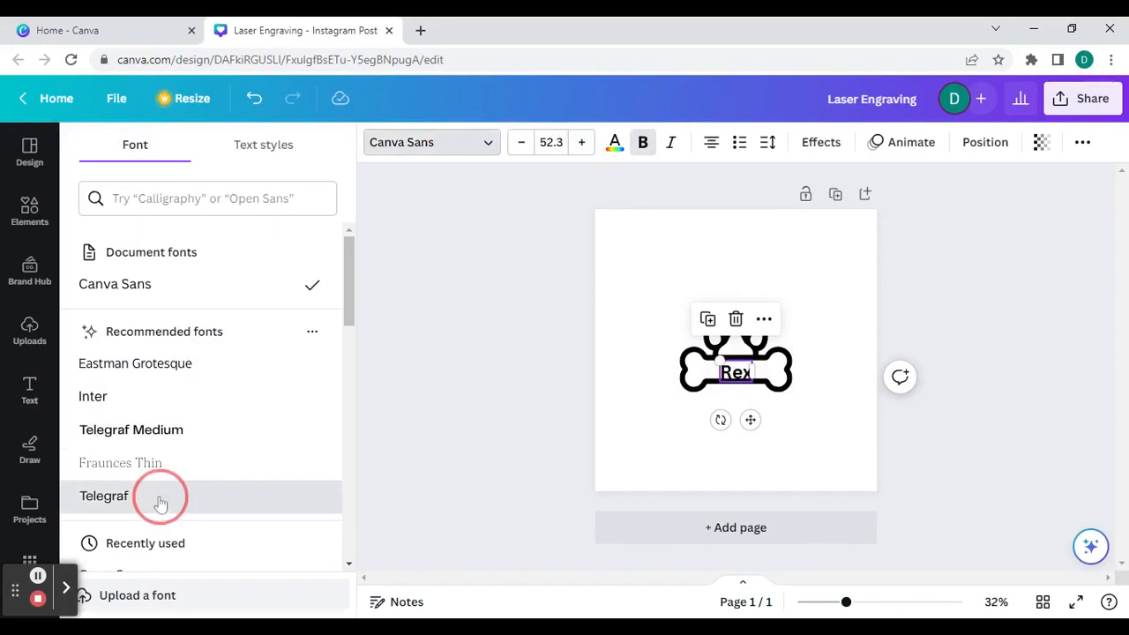
click(529, 416)
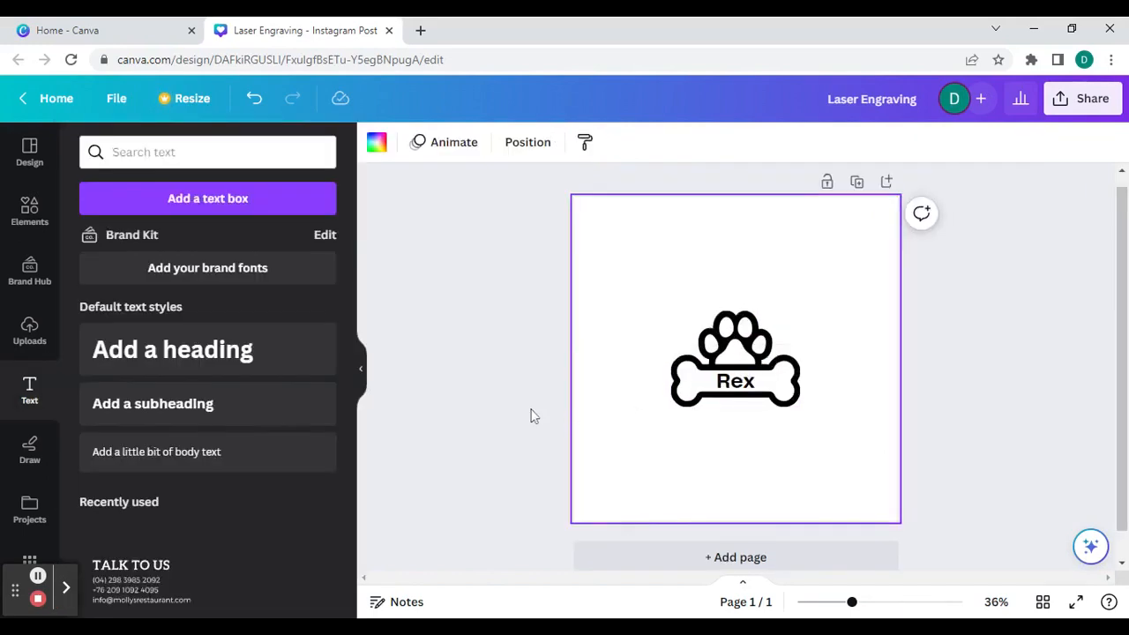
mouse_move(491, 409)
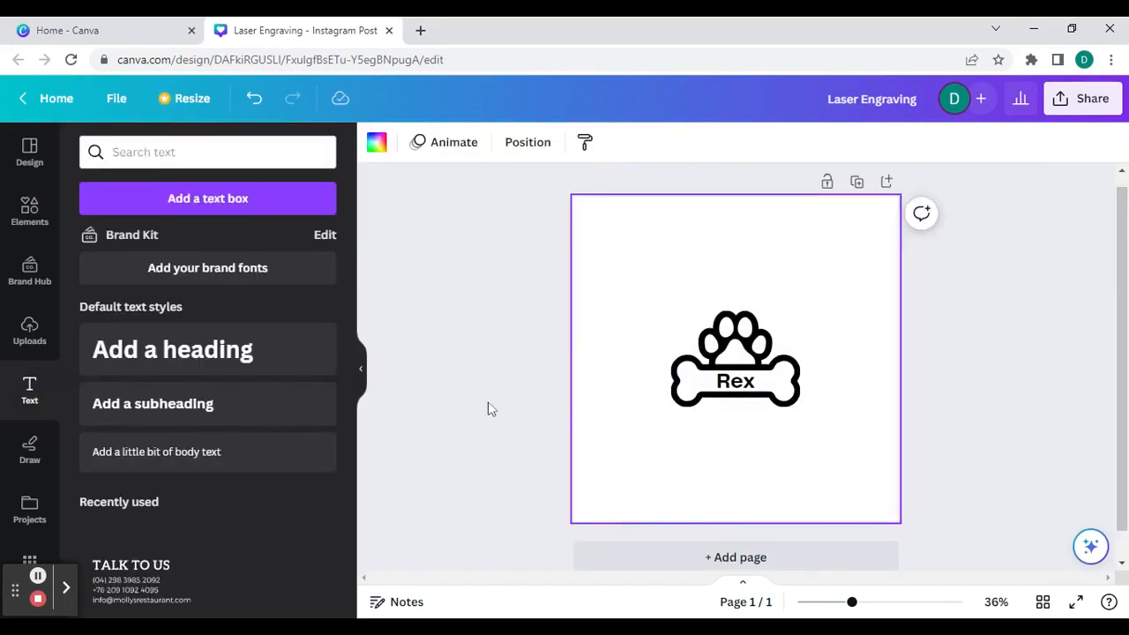
Browse the Draw, Uploads, Brand and Design panels, then return to the Elements results.
click(28, 450)
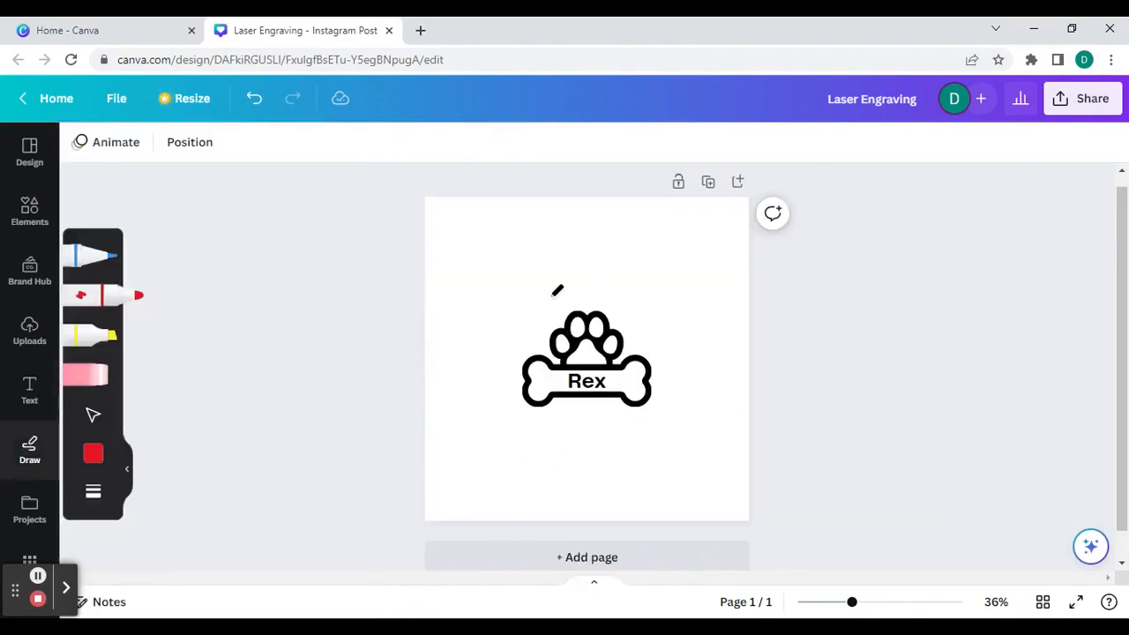
click(28, 332)
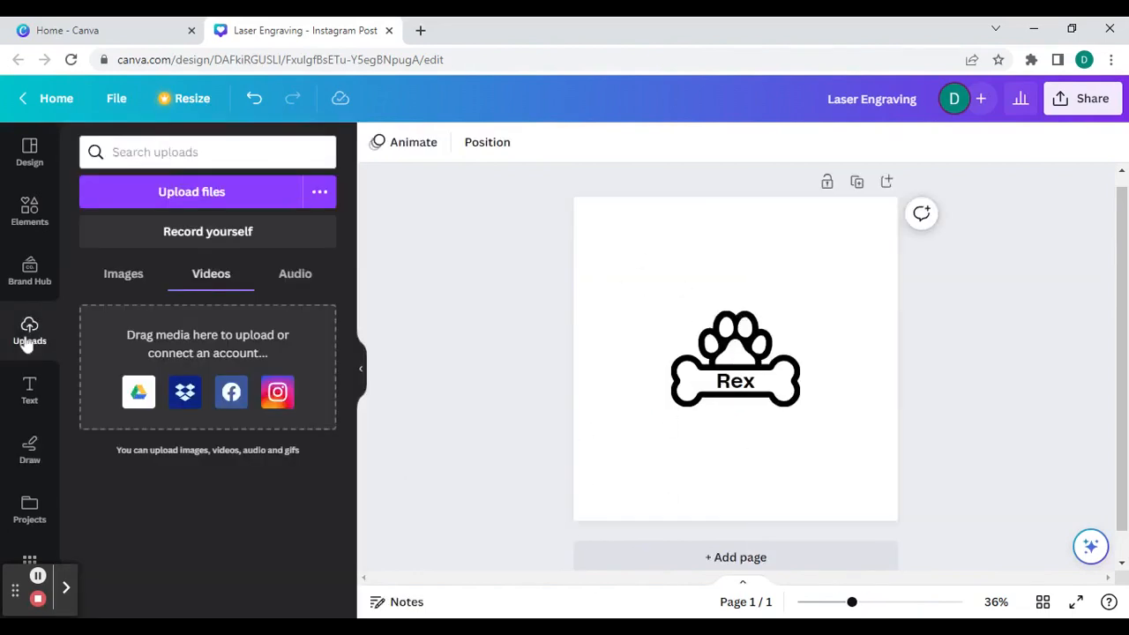
mouse_move(247, 275)
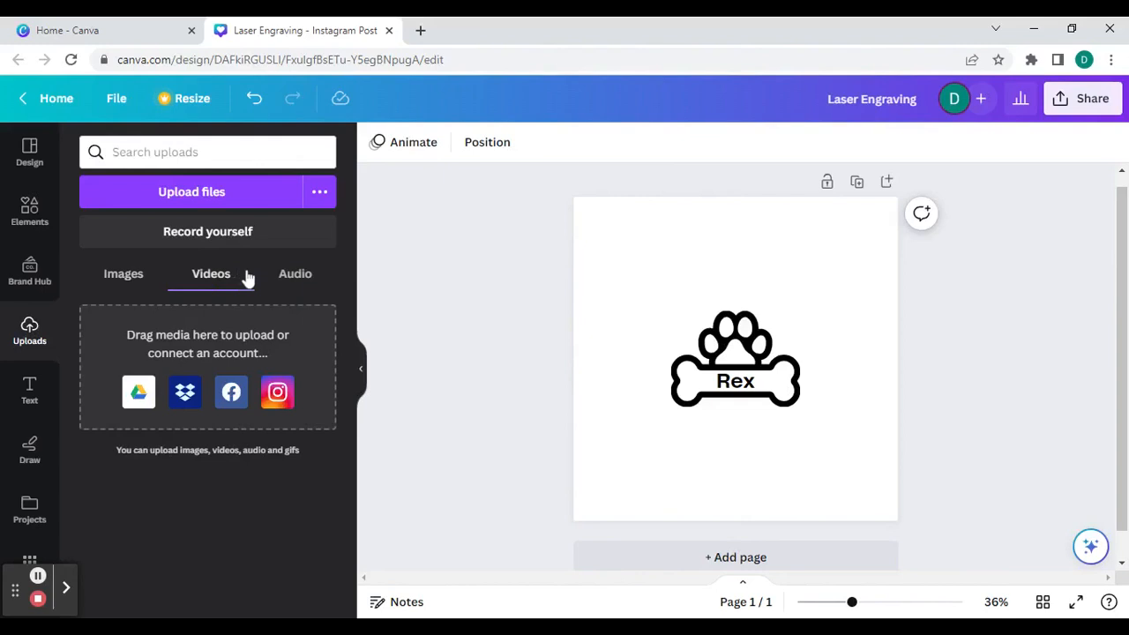
click(28, 271)
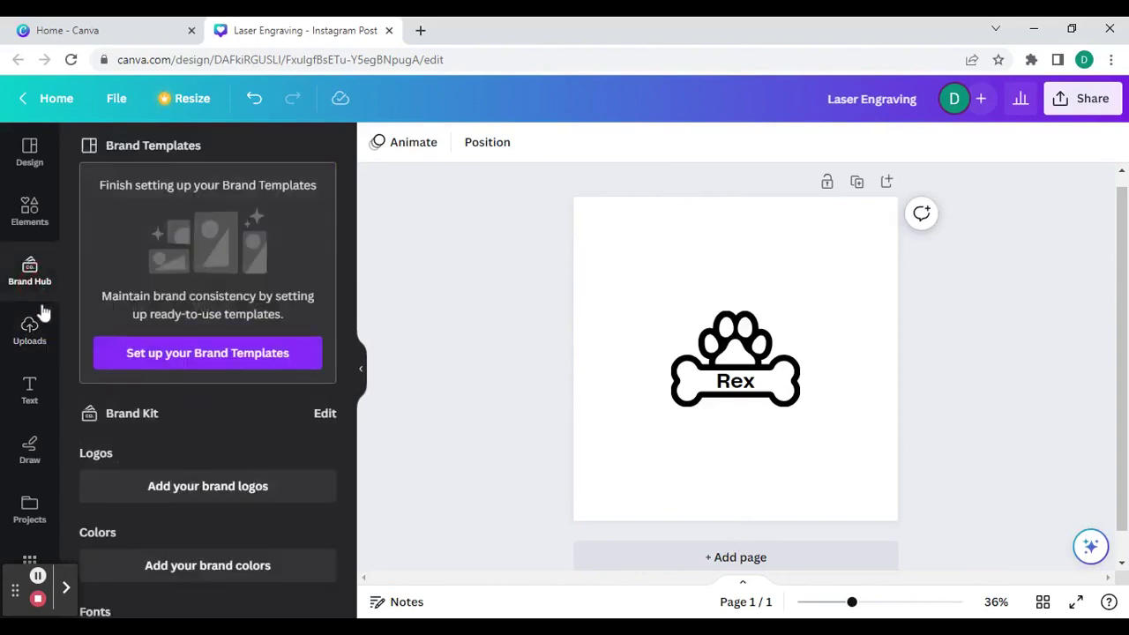
mouse_move(155, 432)
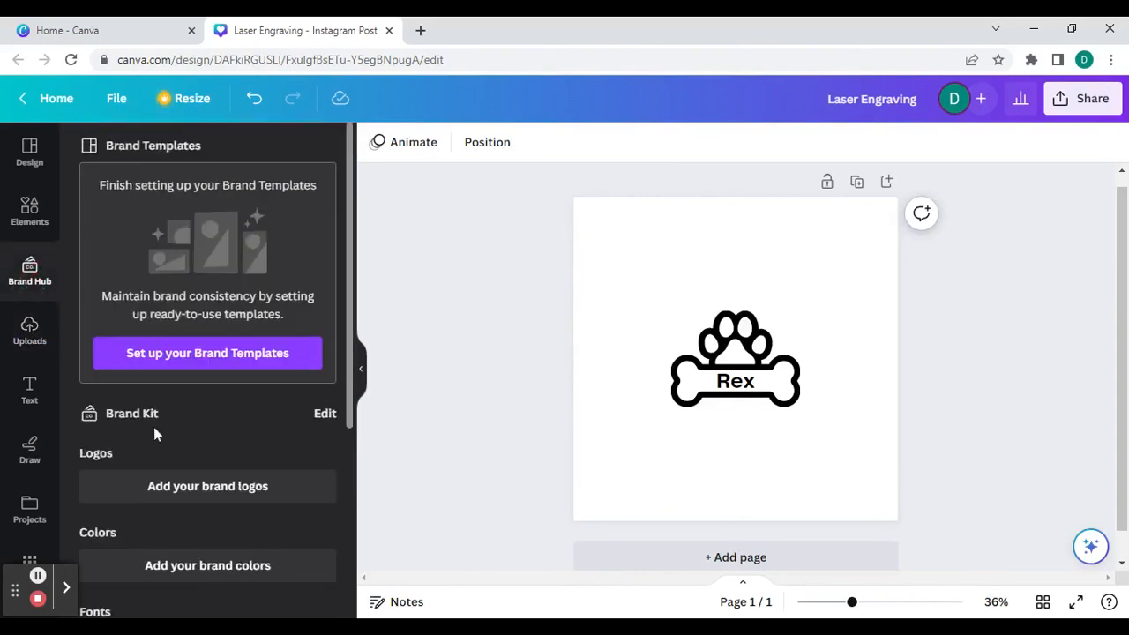
click(28, 150)
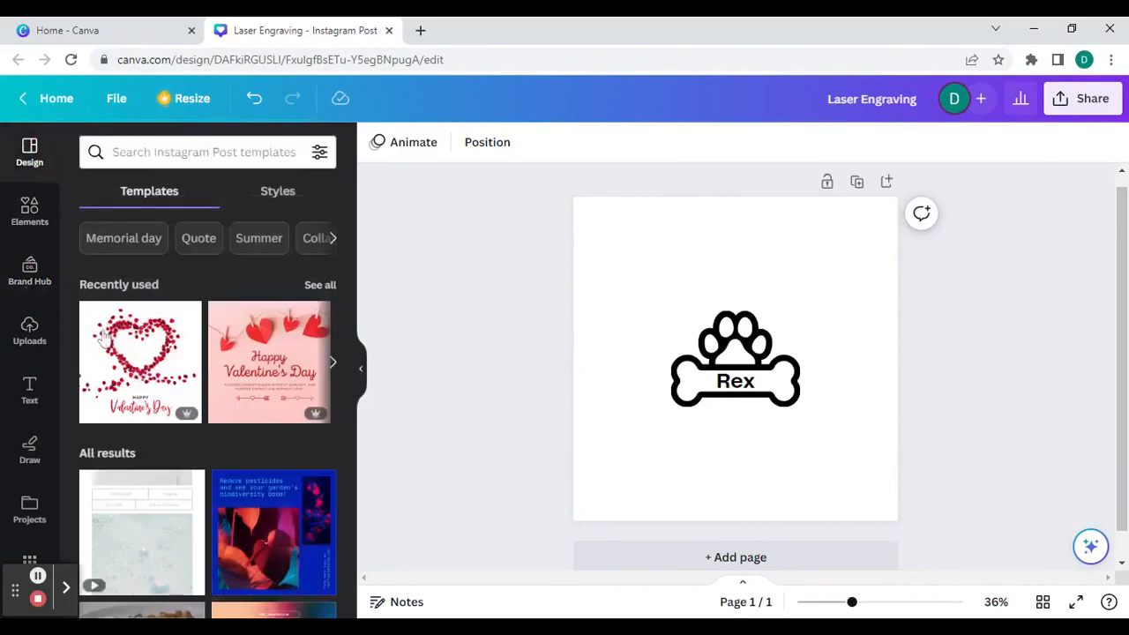
scroll(down, 3)
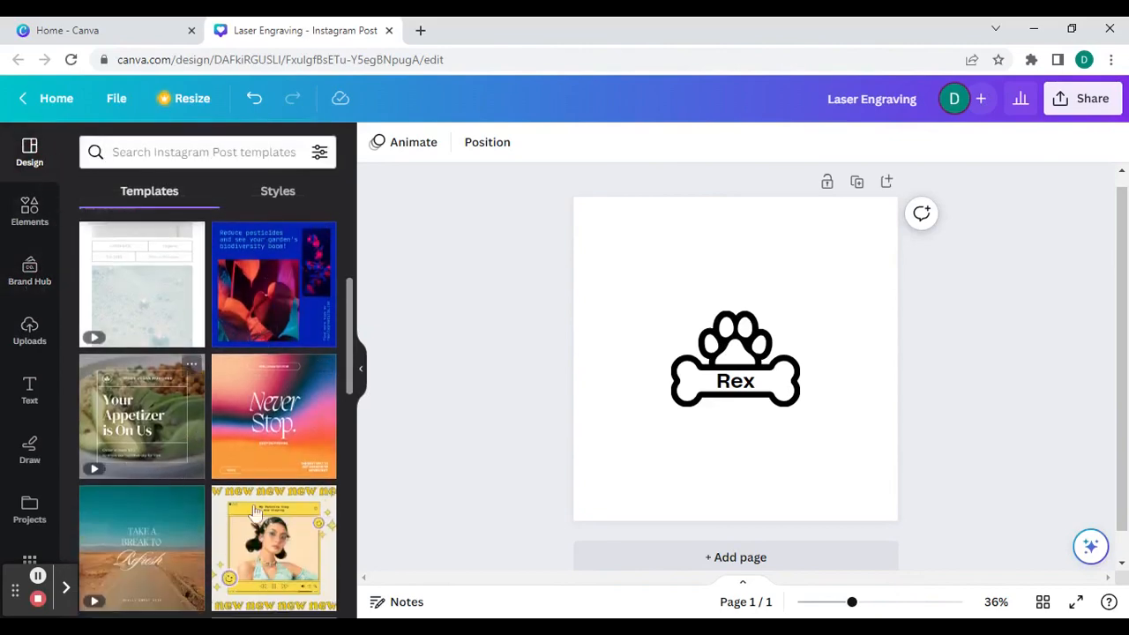
scroll(down, 3)
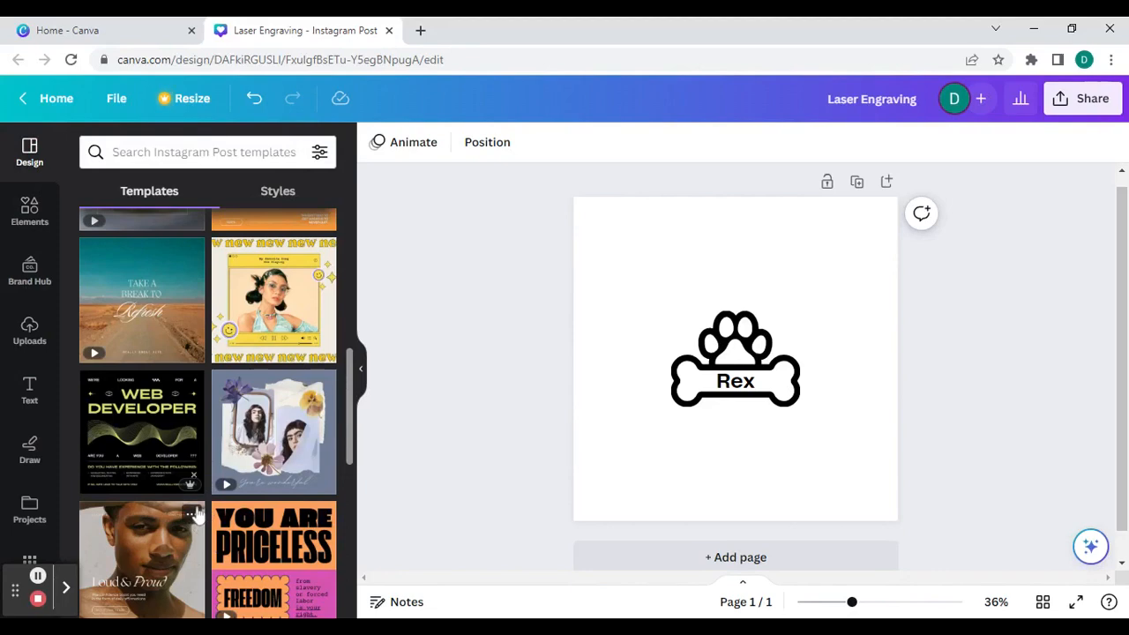
mouse_move(210, 469)
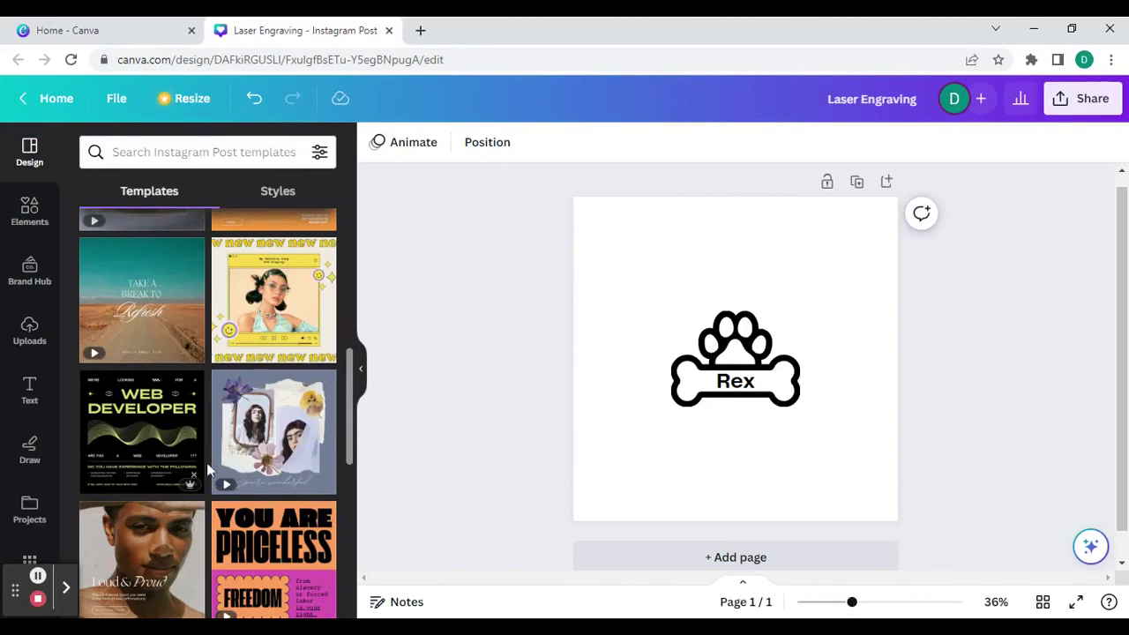
click(28, 508)
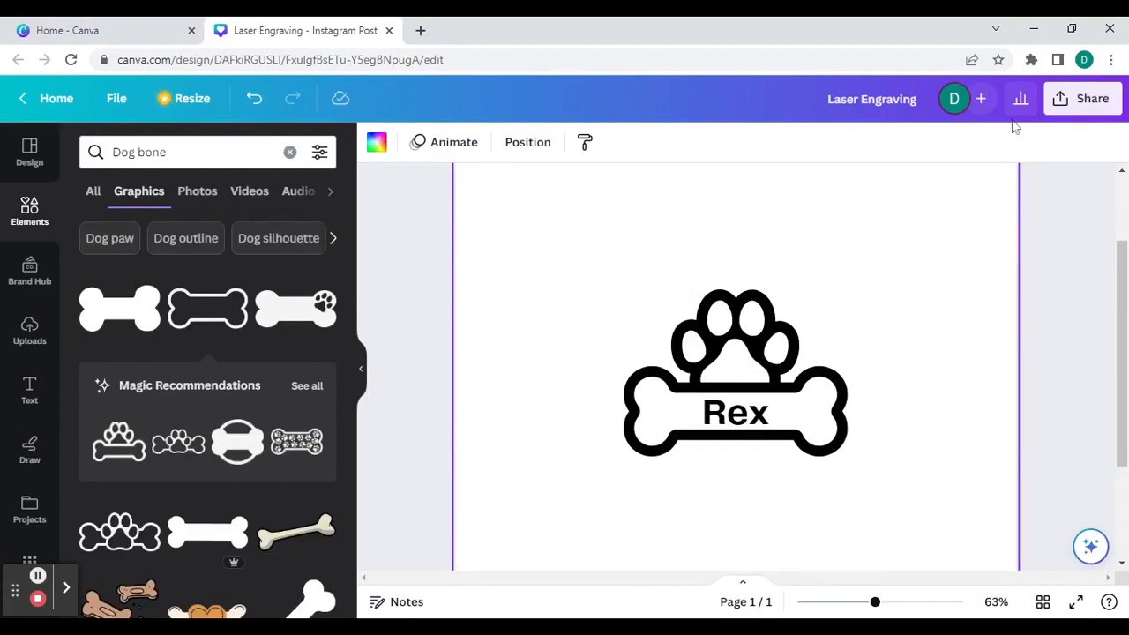
Download the Rex design from Share as a PNG file.
click(1092, 99)
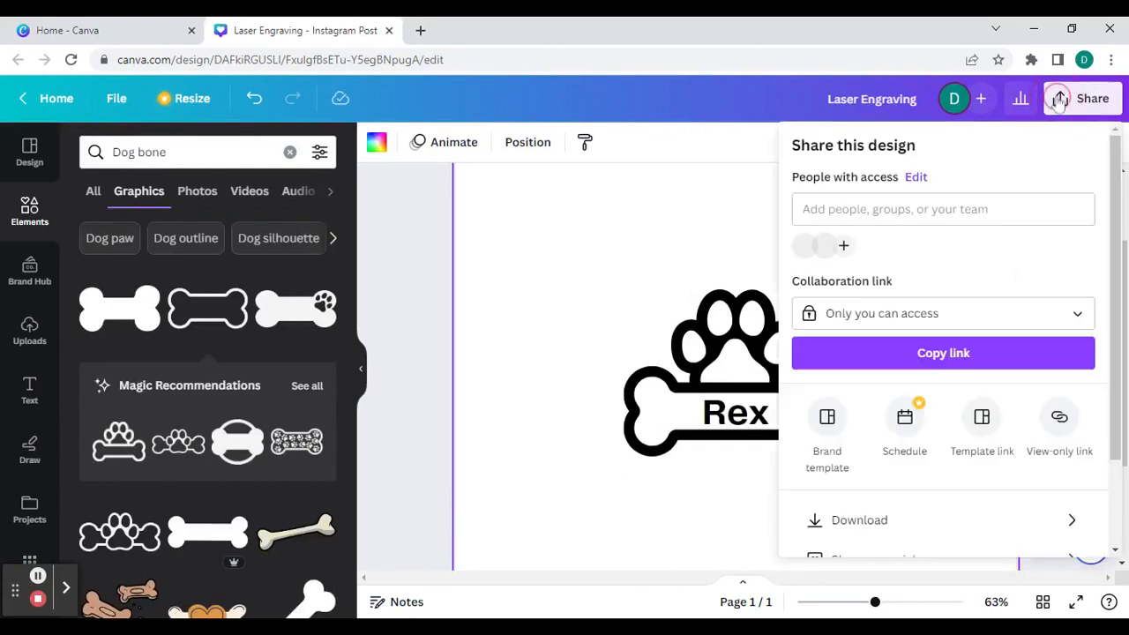
scroll(down, 3)
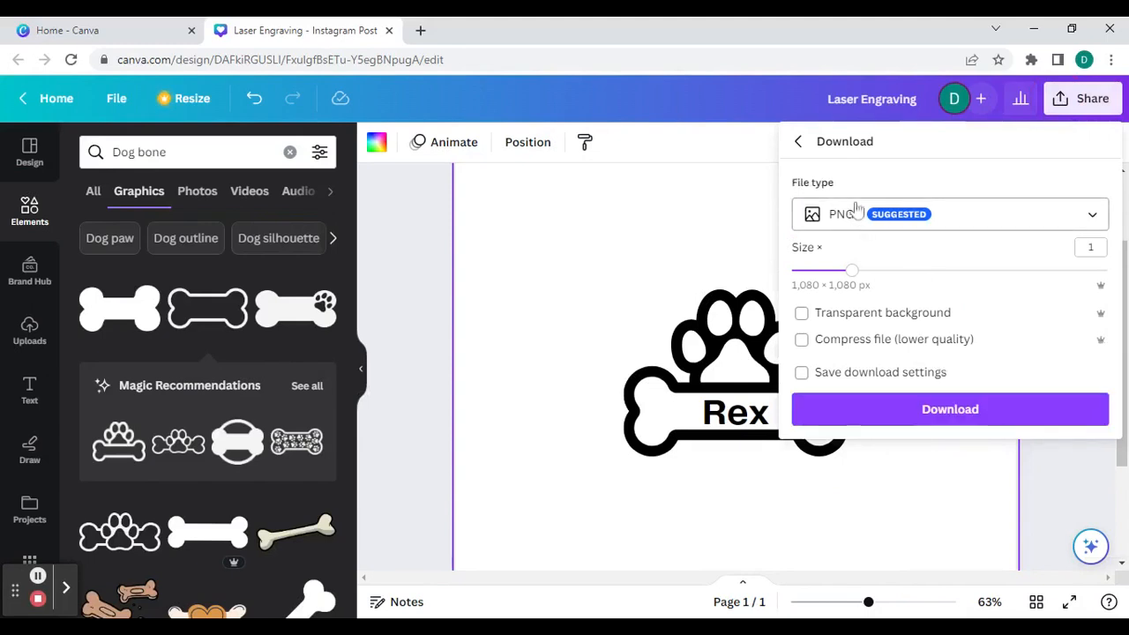
click(949, 214)
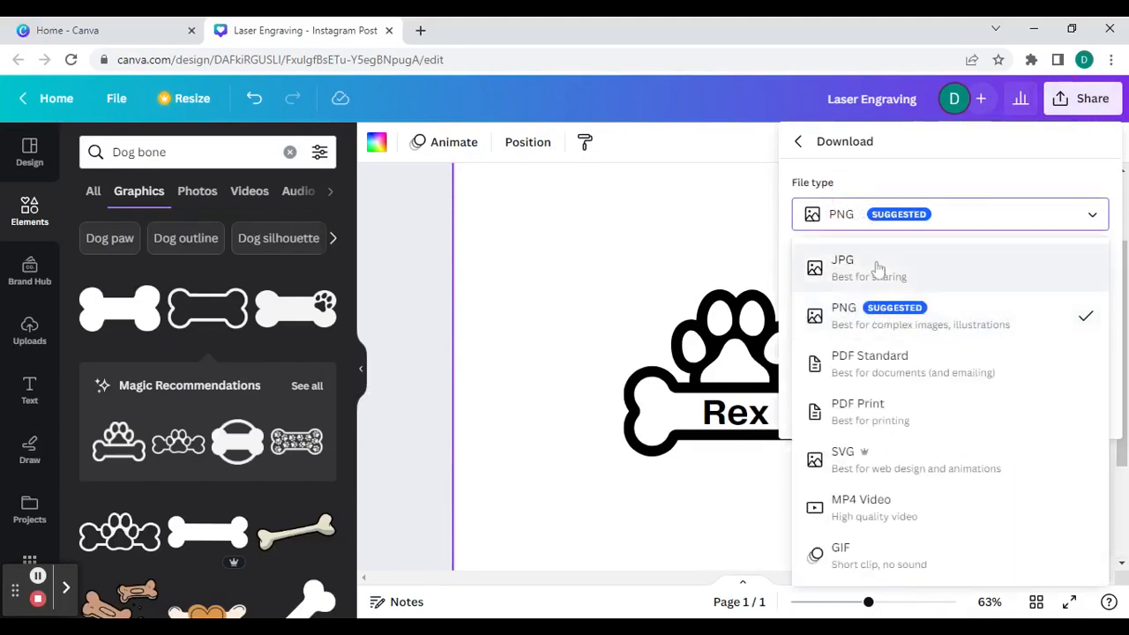
mouse_move(873, 318)
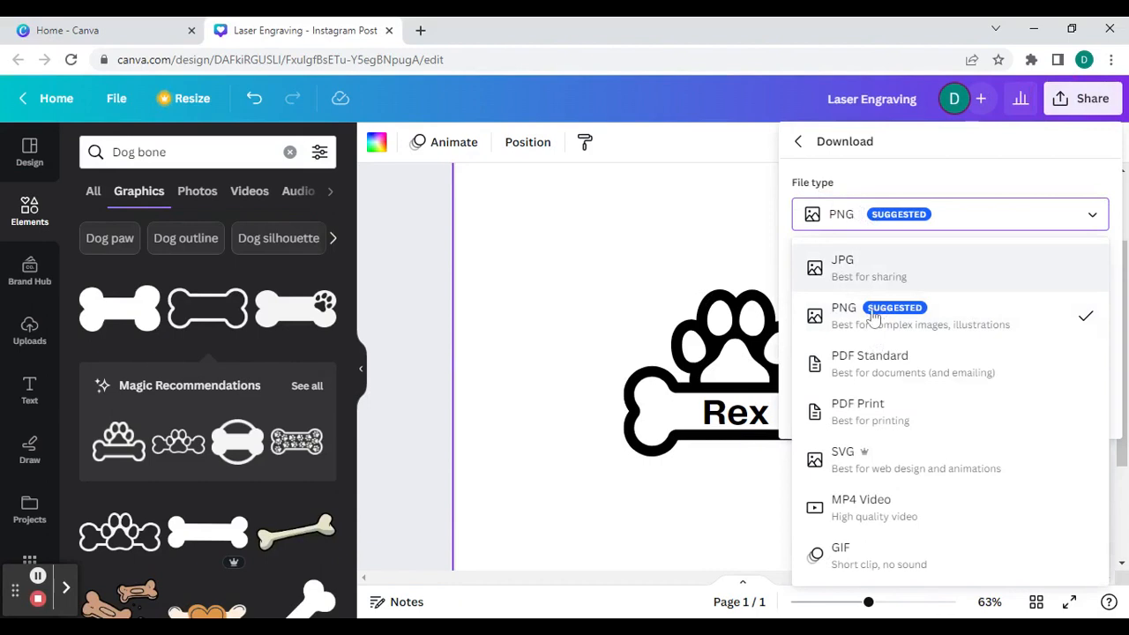
mouse_move(907, 286)
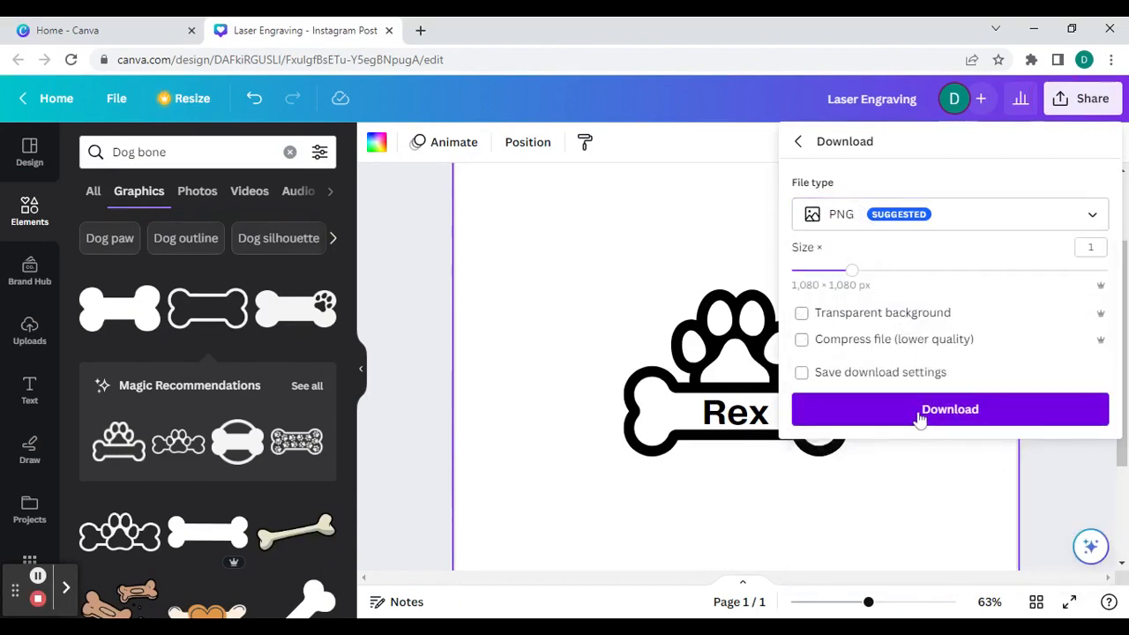
click(949, 409)
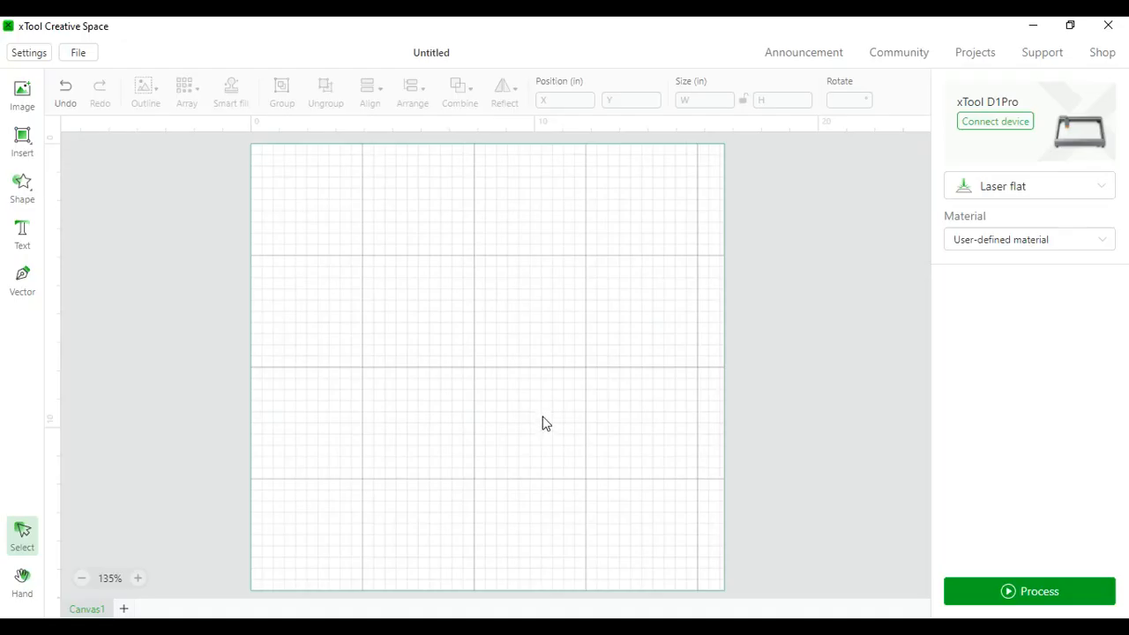
mouse_move(22, 88)
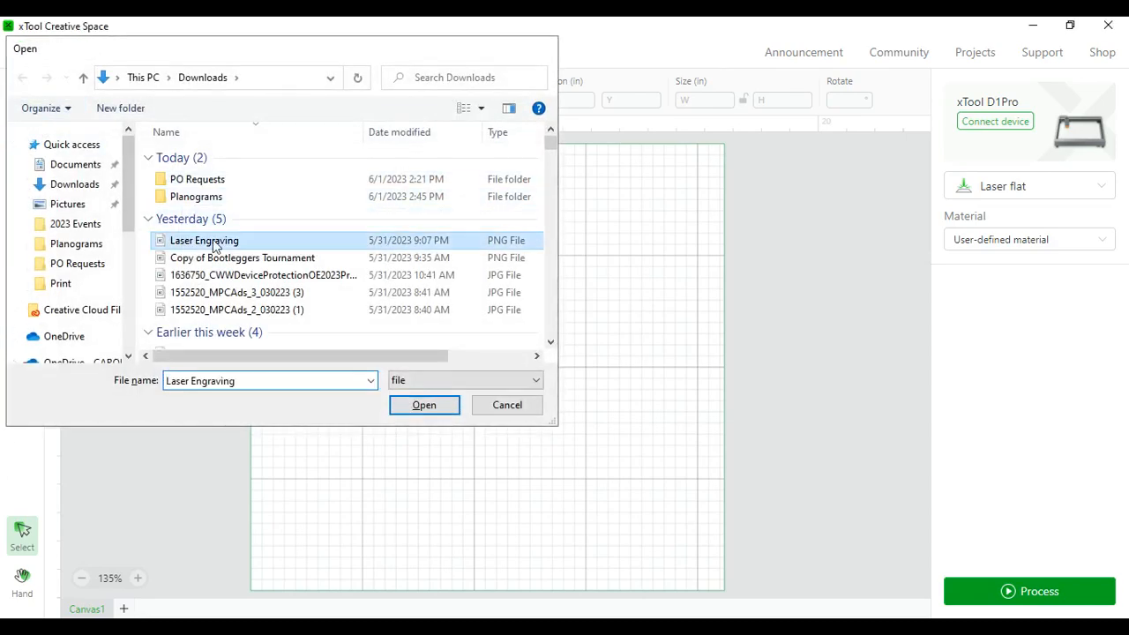
Import Laser Engraving.png, erase its white background in the image editor and save the edit.
click(423, 404)
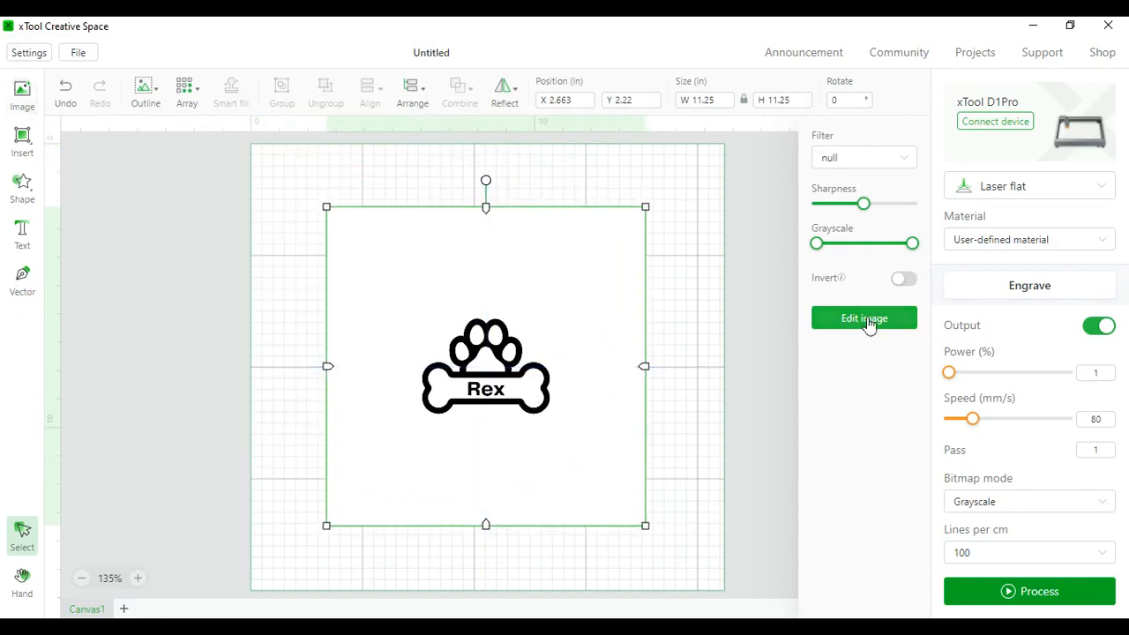
click(864, 318)
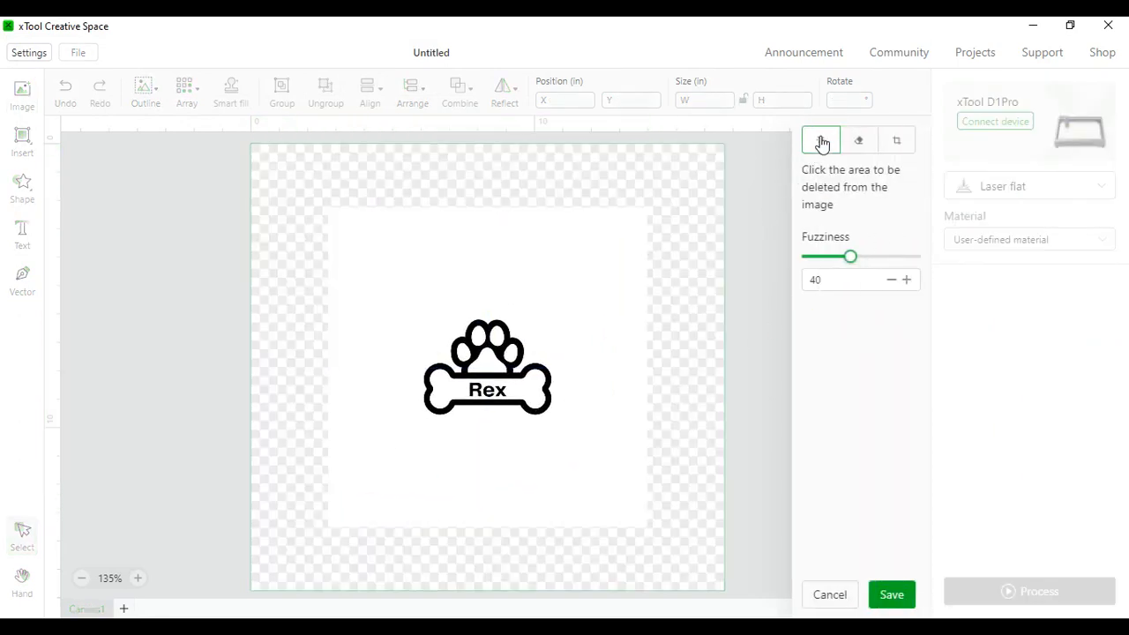
click(598, 243)
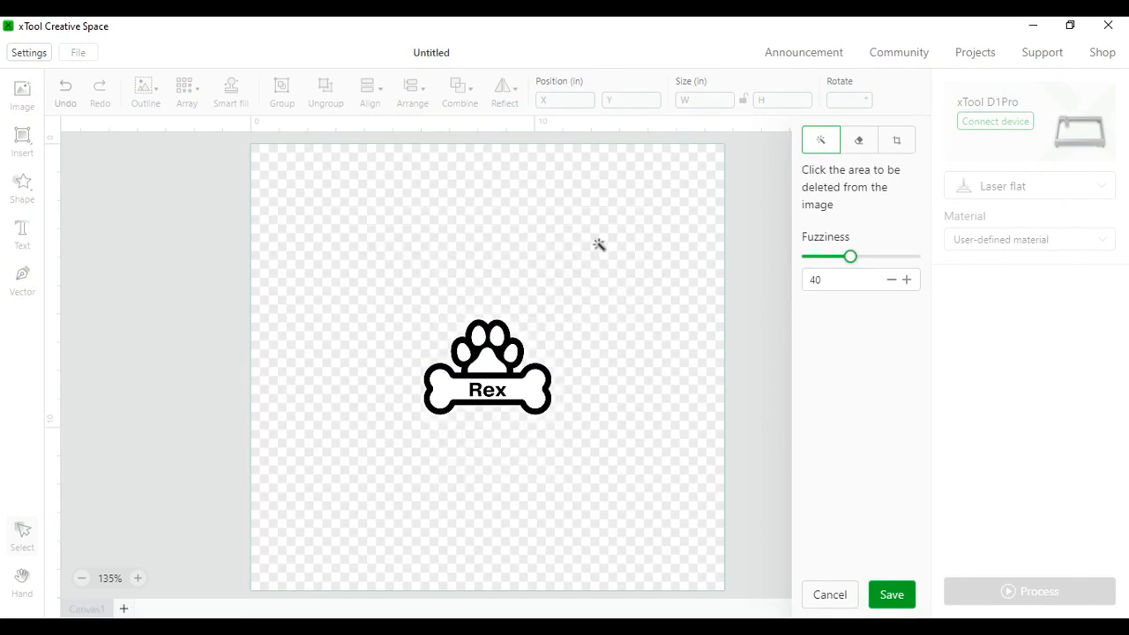
mouse_move(503, 339)
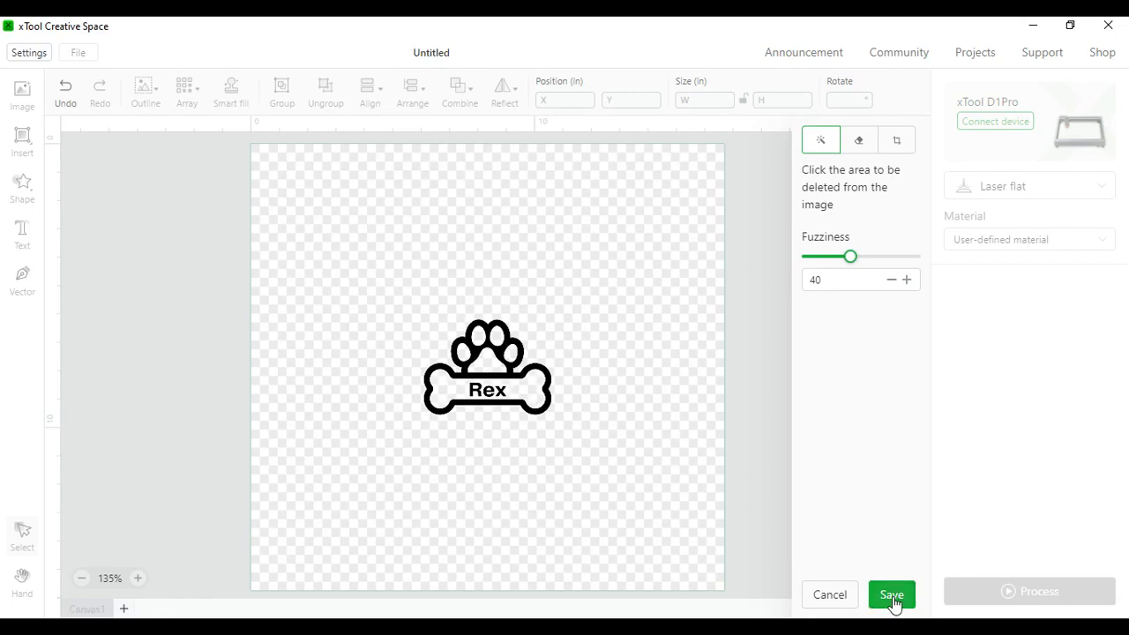
click(891, 592)
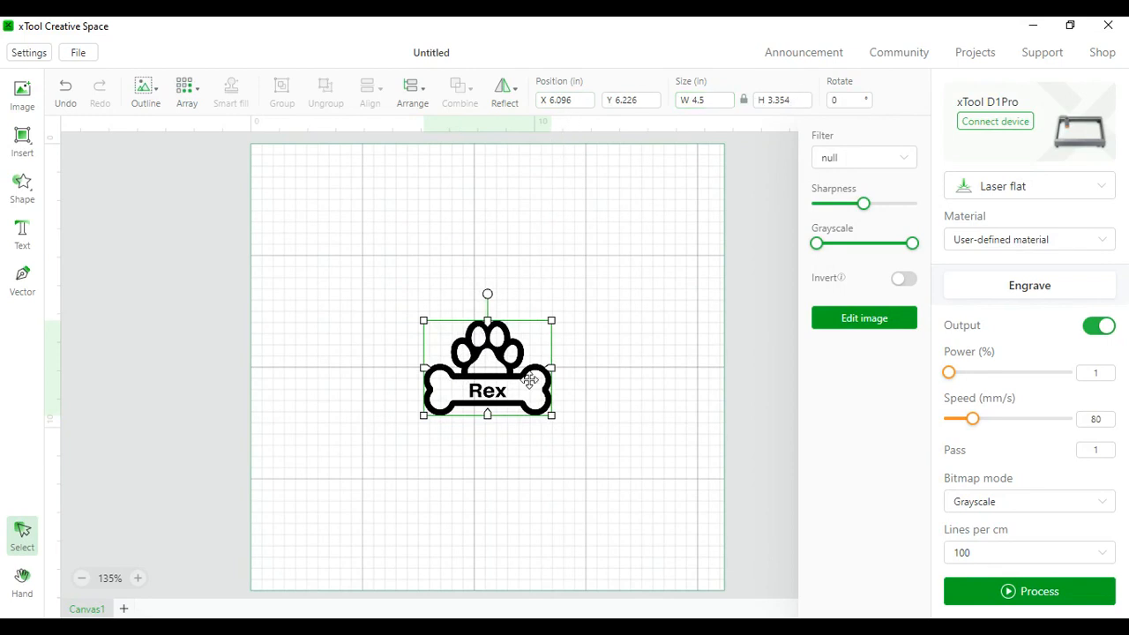
mouse_move(1066, 420)
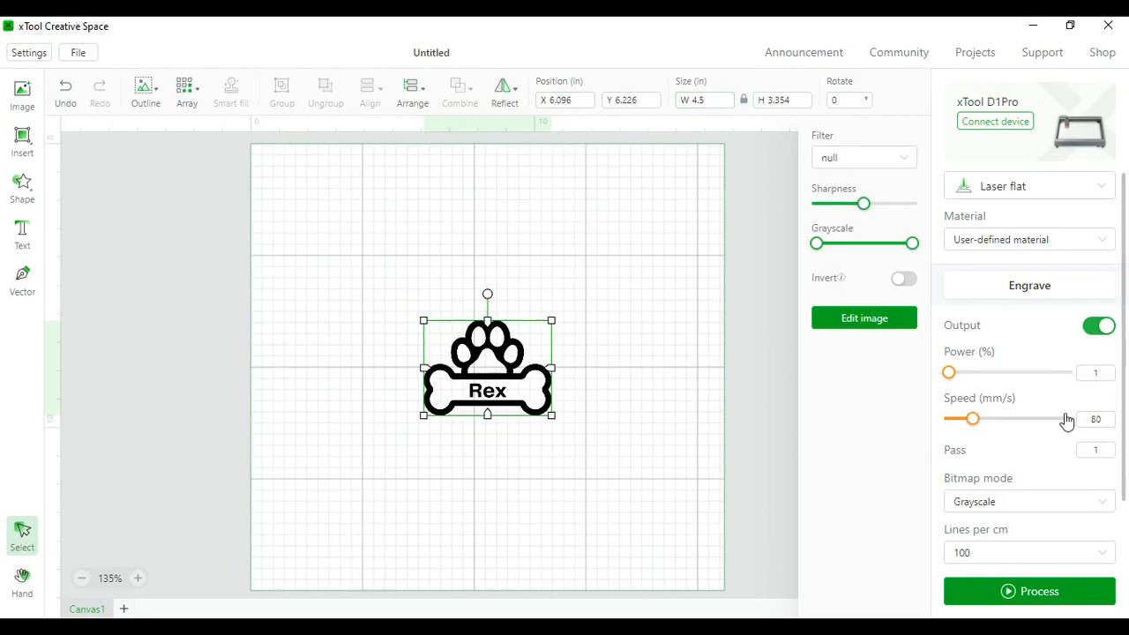
mouse_move(251, 342)
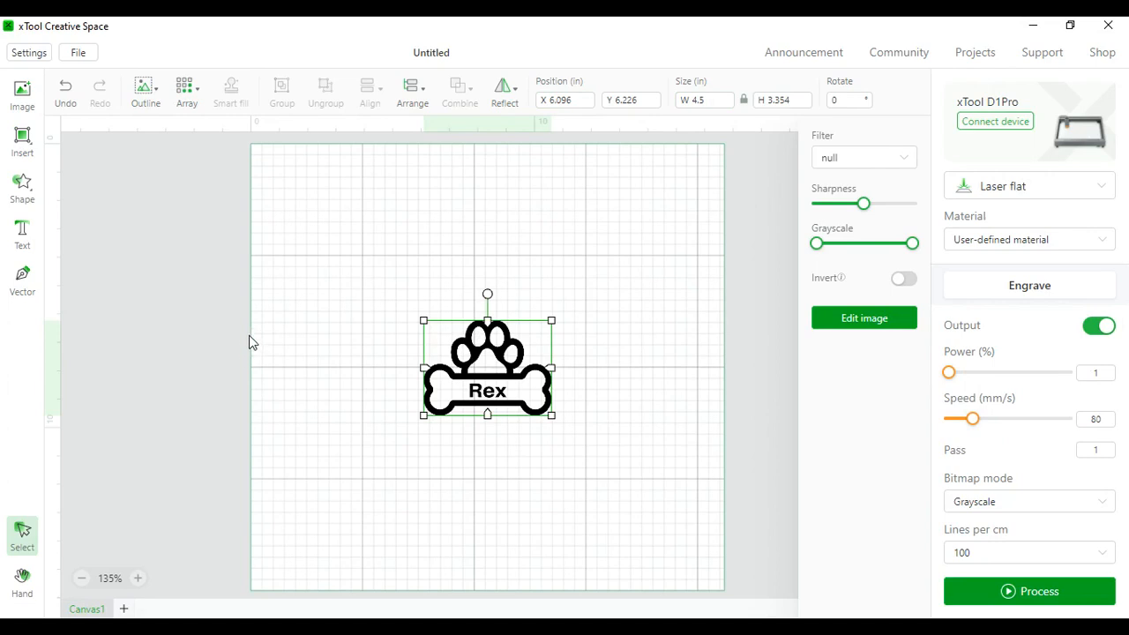
click(603, 441)
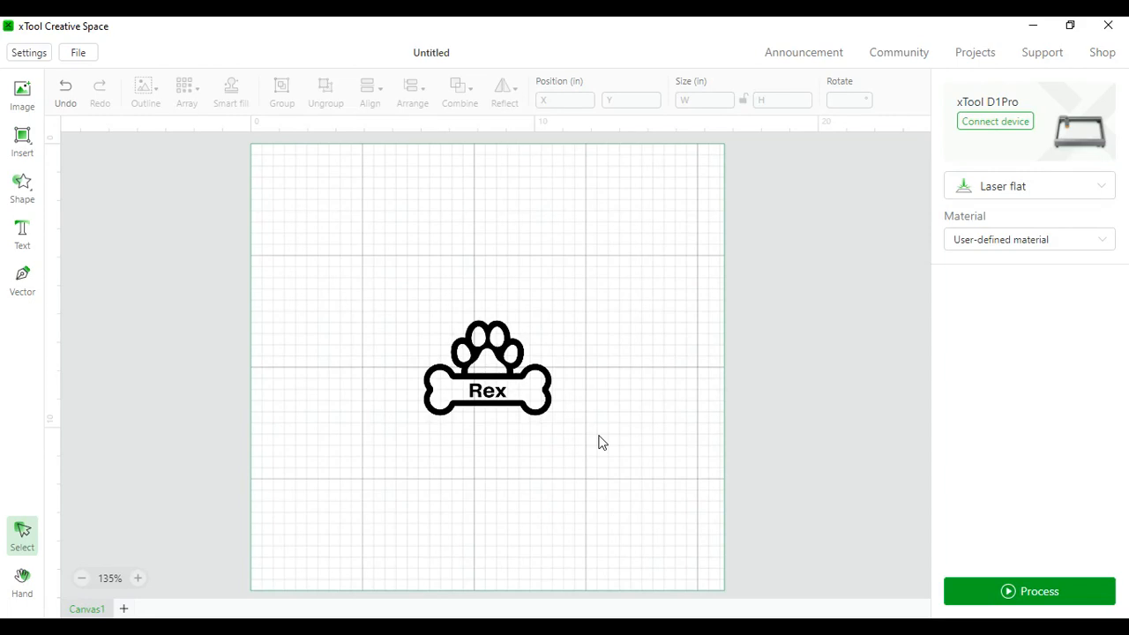
mouse_move(724, 511)
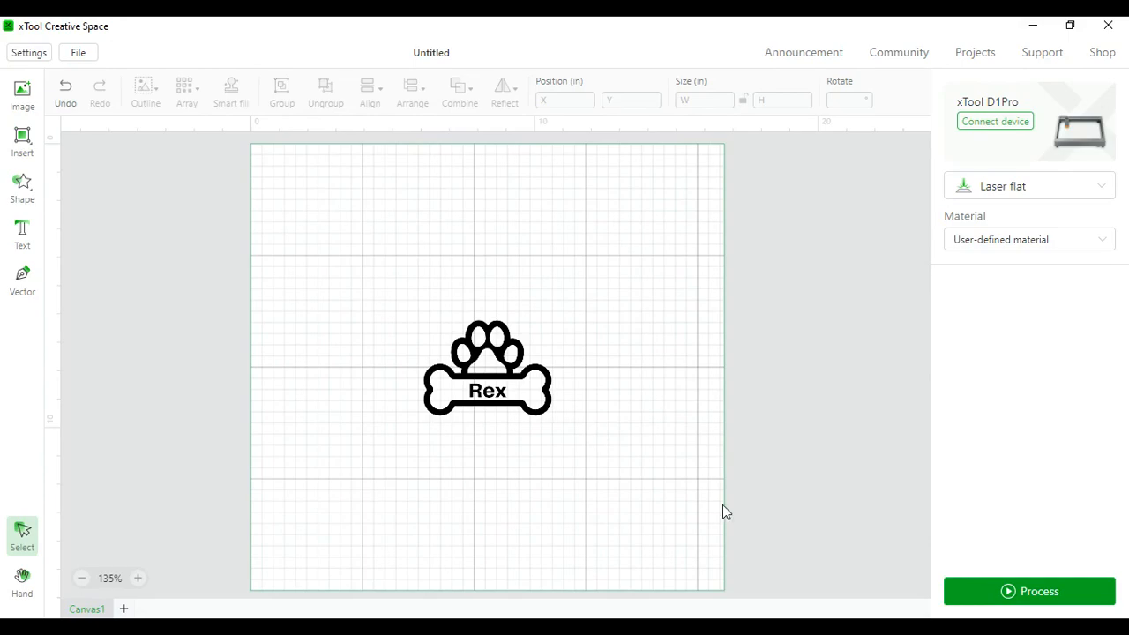